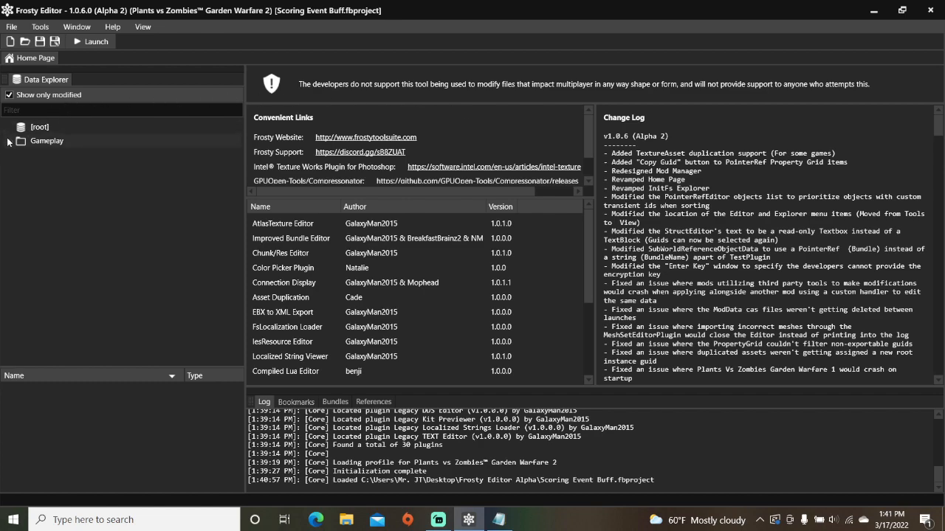
- Browse Gameplay > Soldiers > Human and load the MpPlant_Sunflower blueprint
left_click(9, 140)
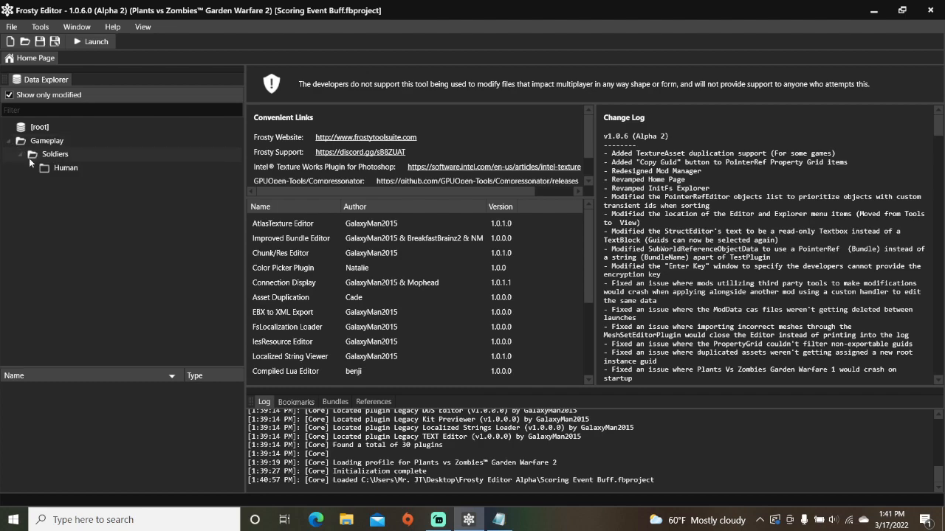
left_click(65, 168)
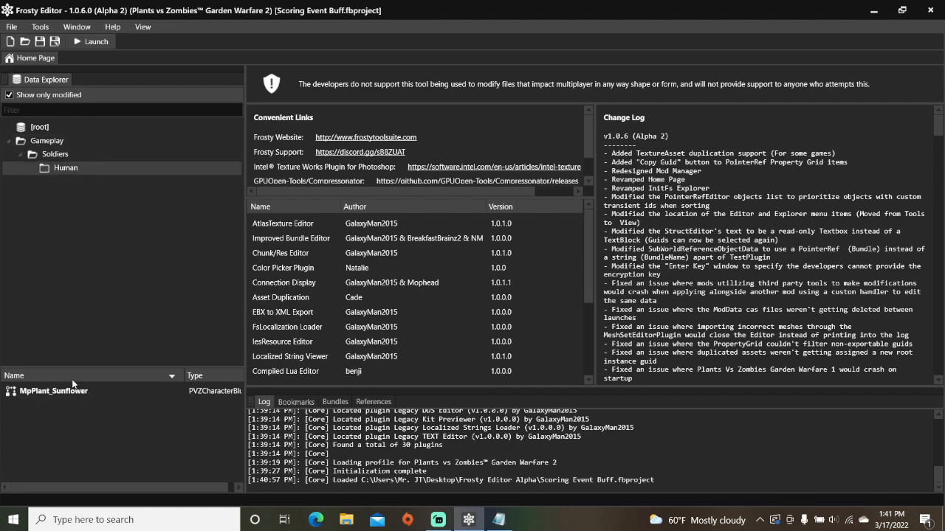
double_click(53, 391)
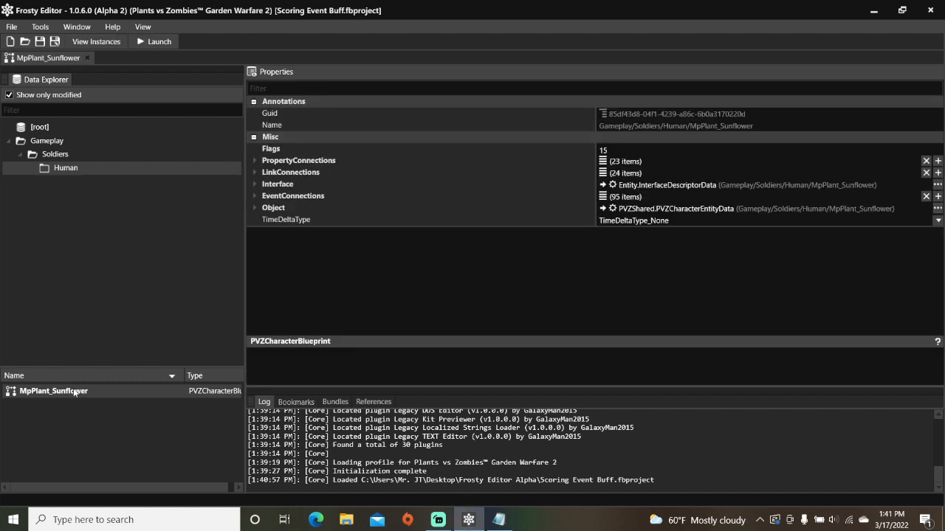
mouse_move(253, 214)
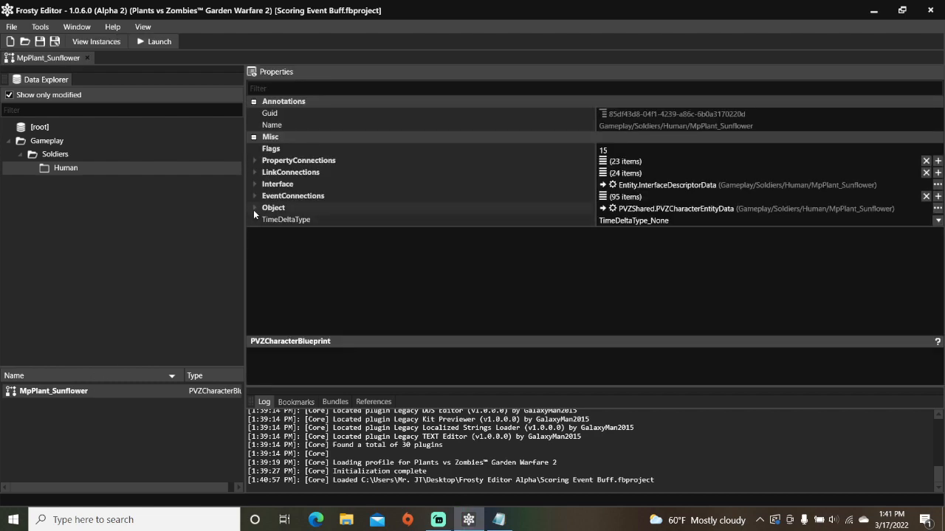
- Add two new empty entries to the blueprint's Components, raising the count to 63
left_click(255, 208)
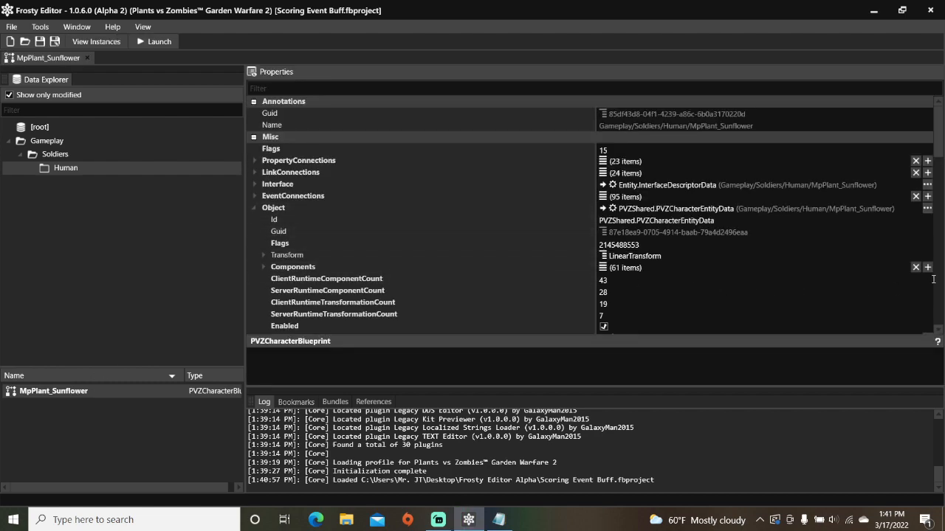
left_click(927, 267)
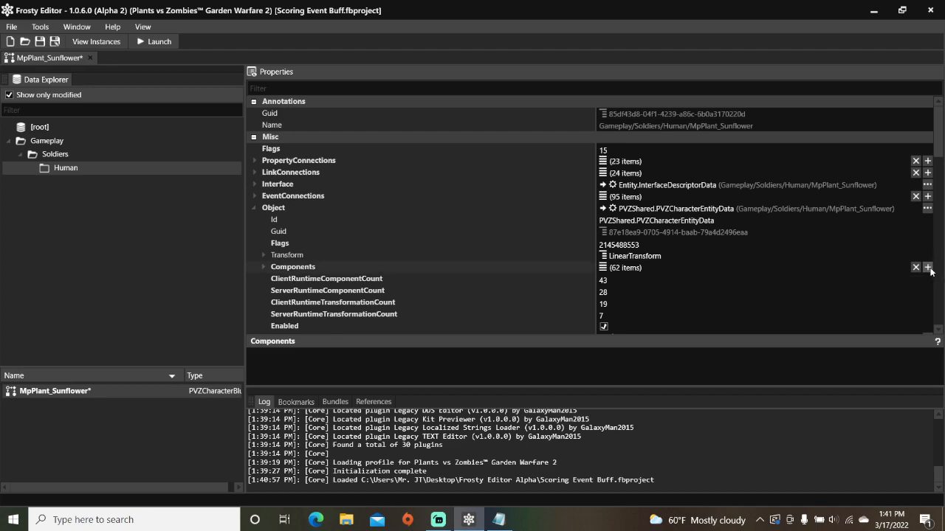
left_click(927, 267)
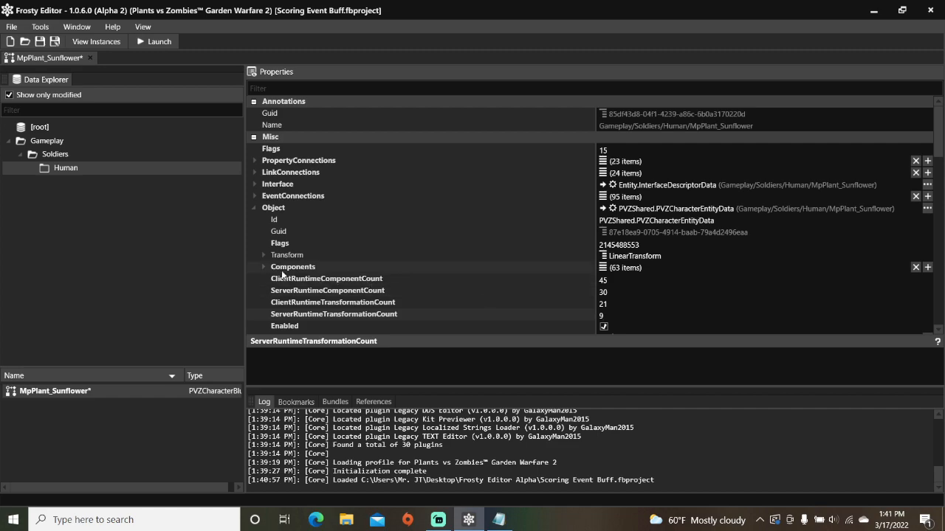
- Expand Components and scroll to the two new null entries [61] and [62]
left_click(263, 267)
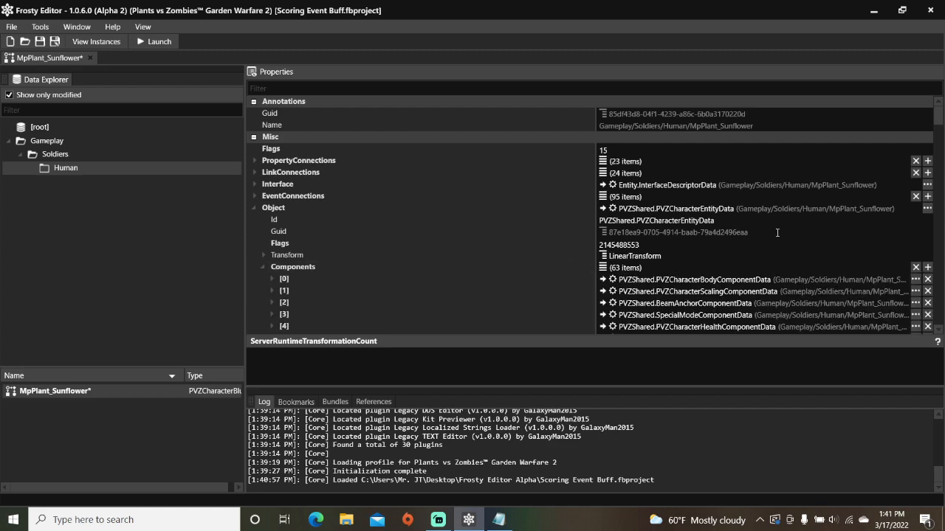
scroll("down", 3)
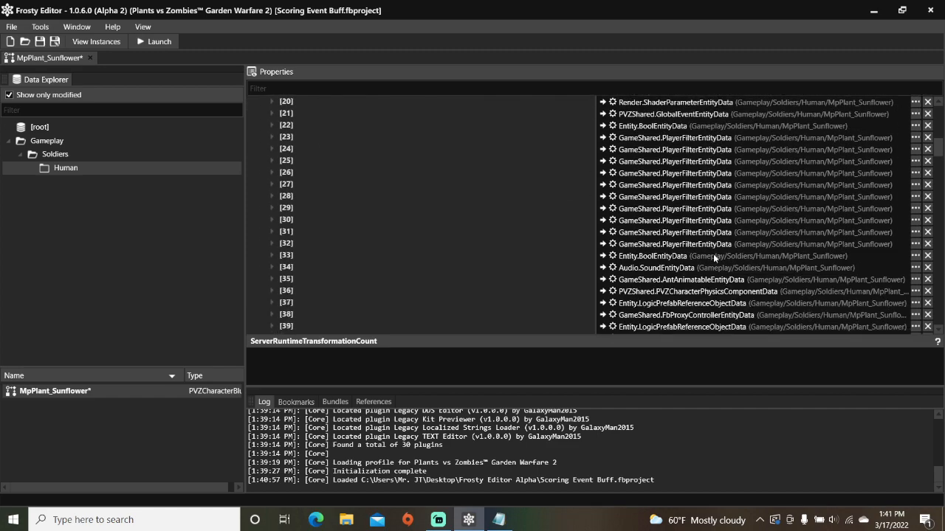
scroll("down", 3)
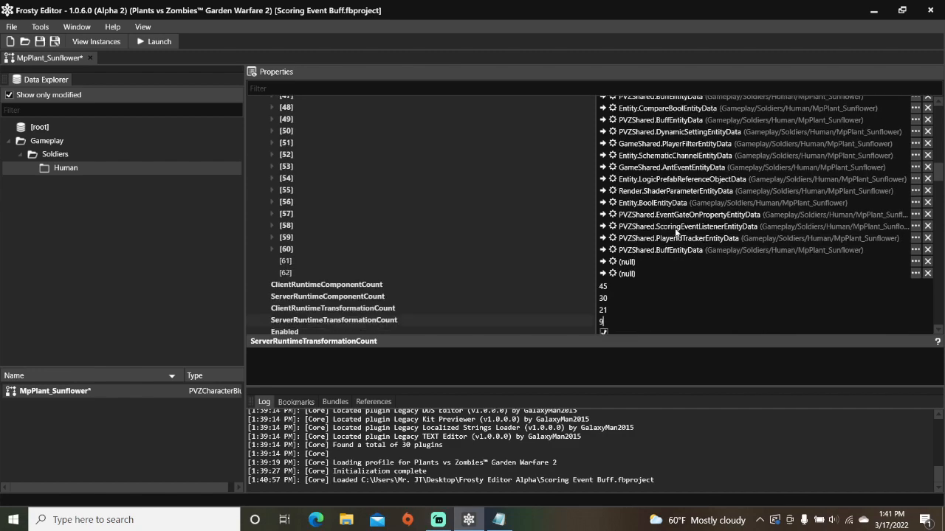
mouse_move(678, 237)
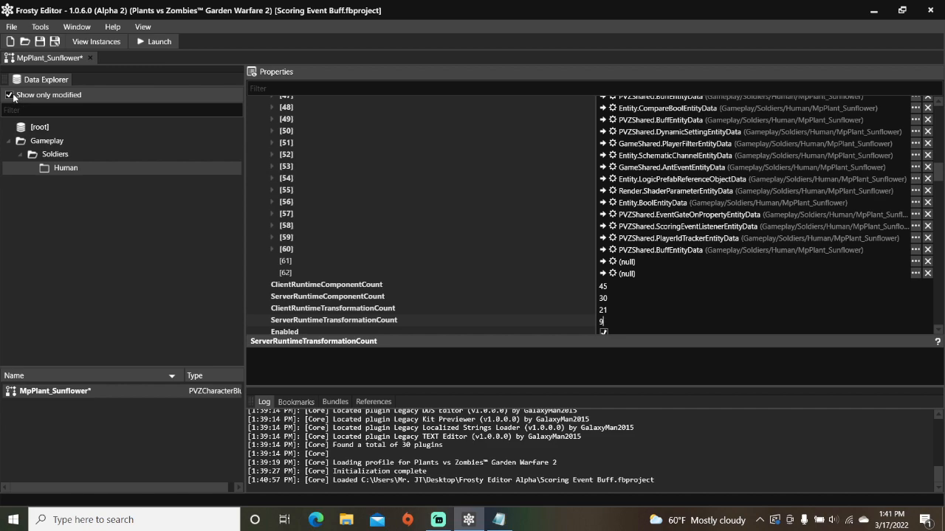
- Show all assets and copy WeaponSplitterEntityData from the Audio_Sunflower blueprint's objects
left_click(10, 95)
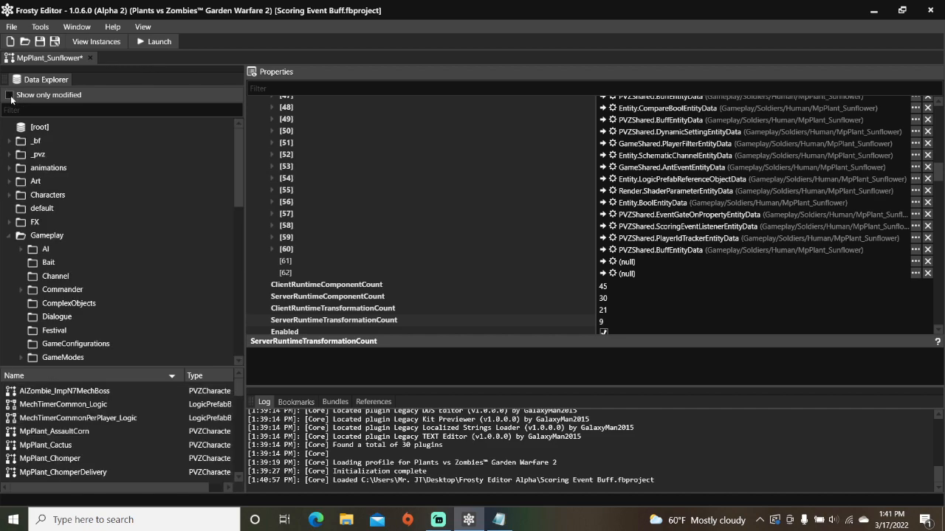
scroll("down", 3)
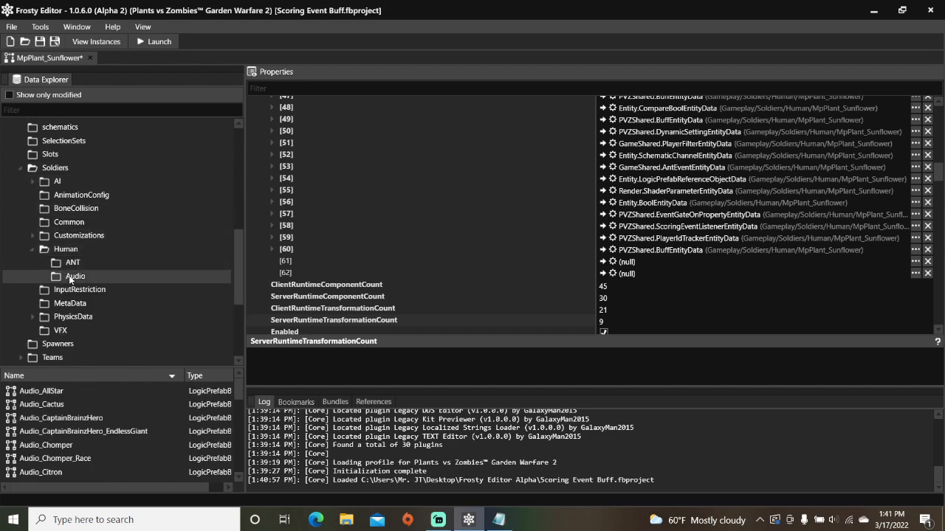
scroll("down", 3)
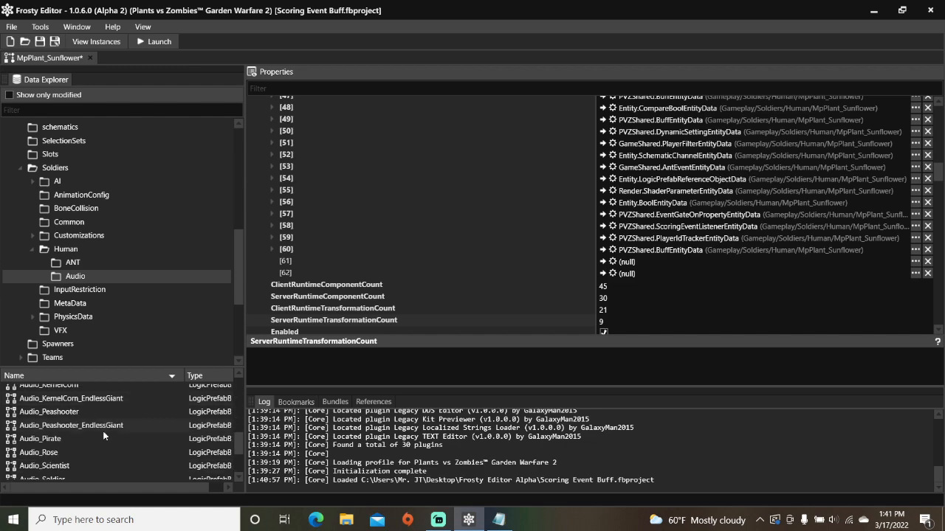
scroll("down", 3)
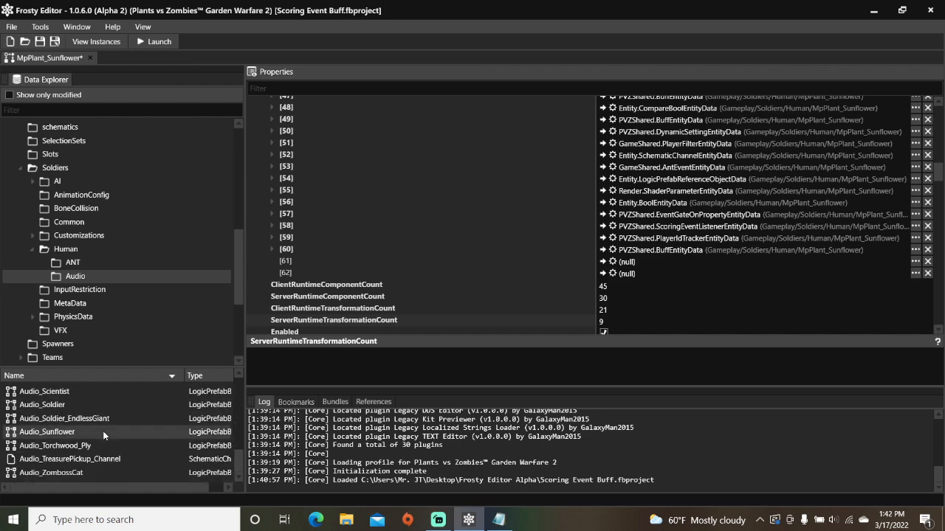
double_click(47, 431)
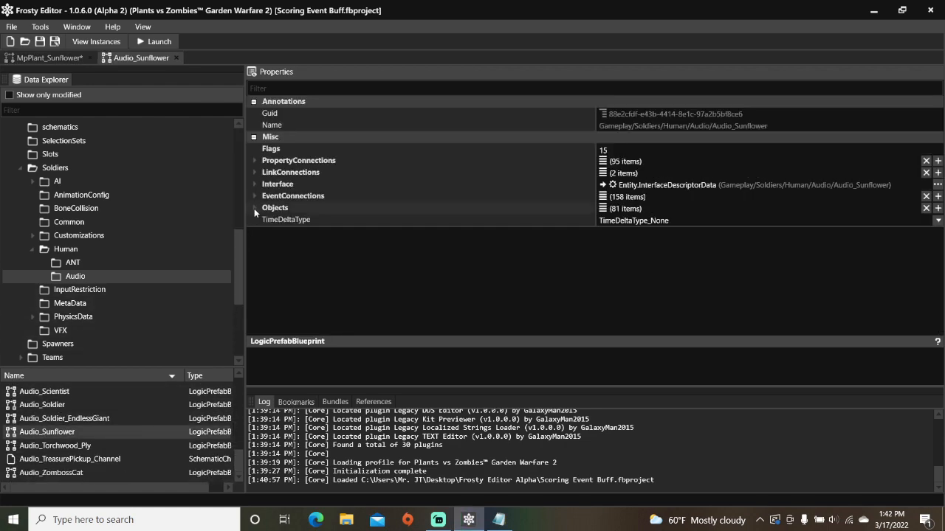
left_click(255, 207)
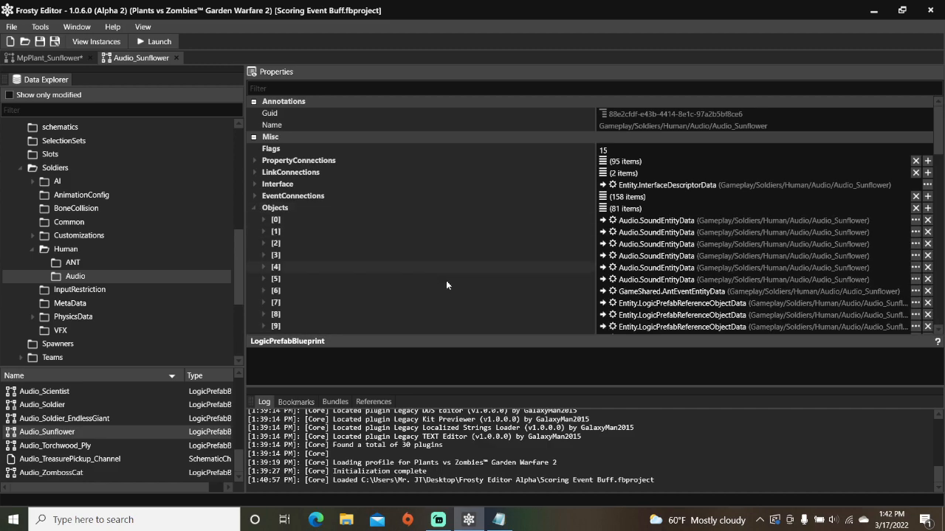
scroll("down", 3)
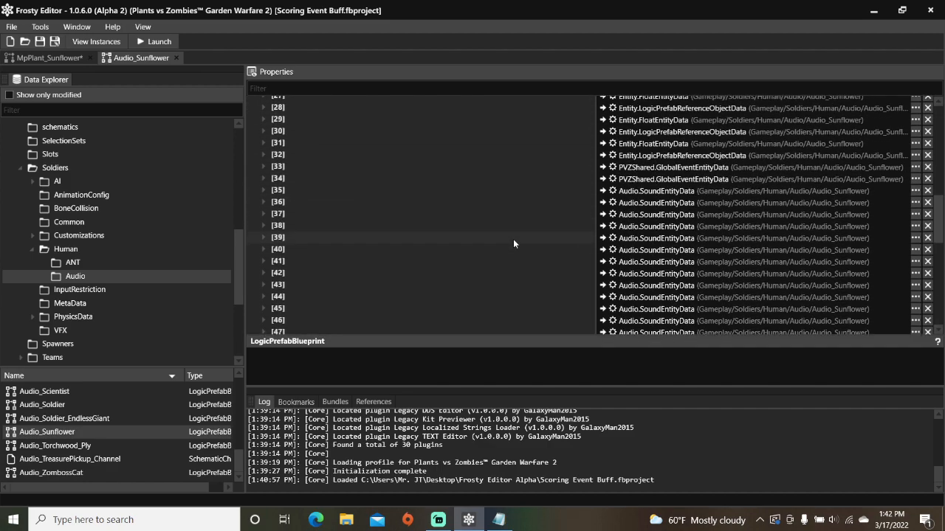
scroll("down", 3)
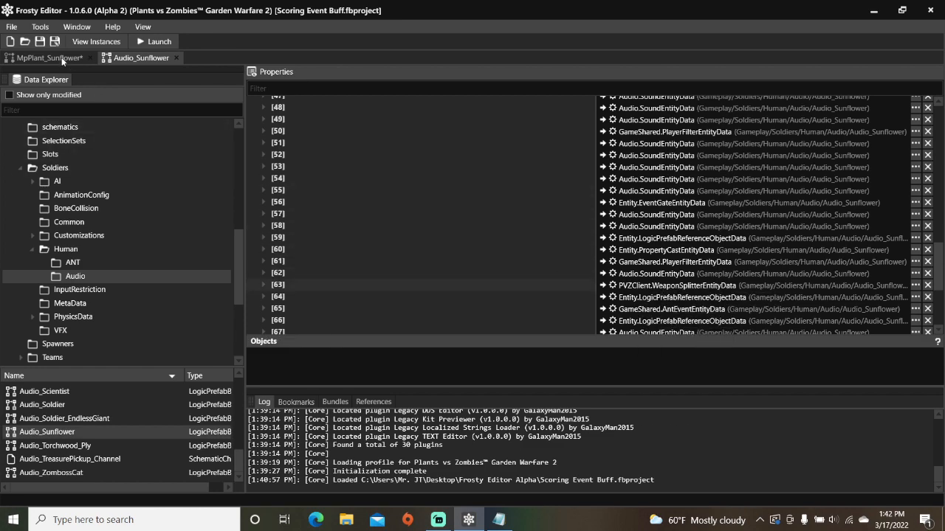
- Paste the WeaponSplitter entity into MpPlant_Sunflower's empty component slot 61
left_click(46, 58)
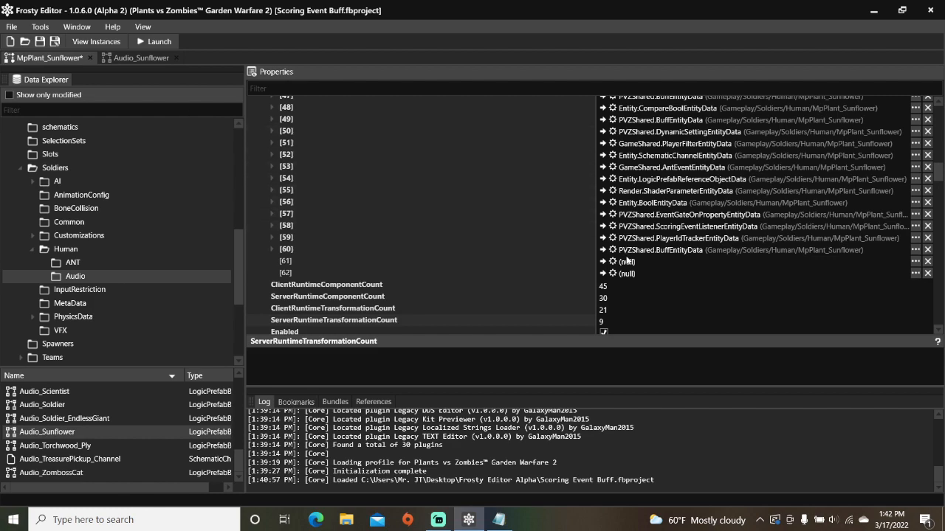
right_click(626, 261)
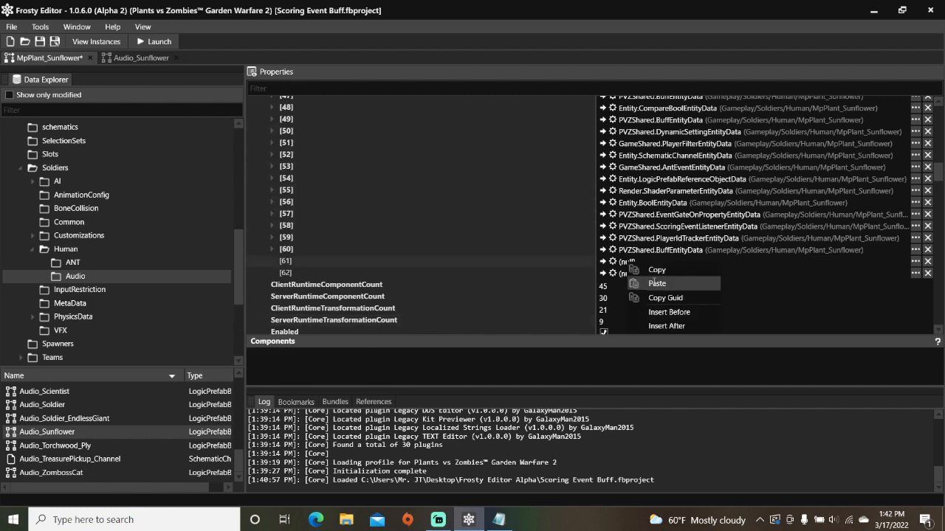
left_click(657, 284)
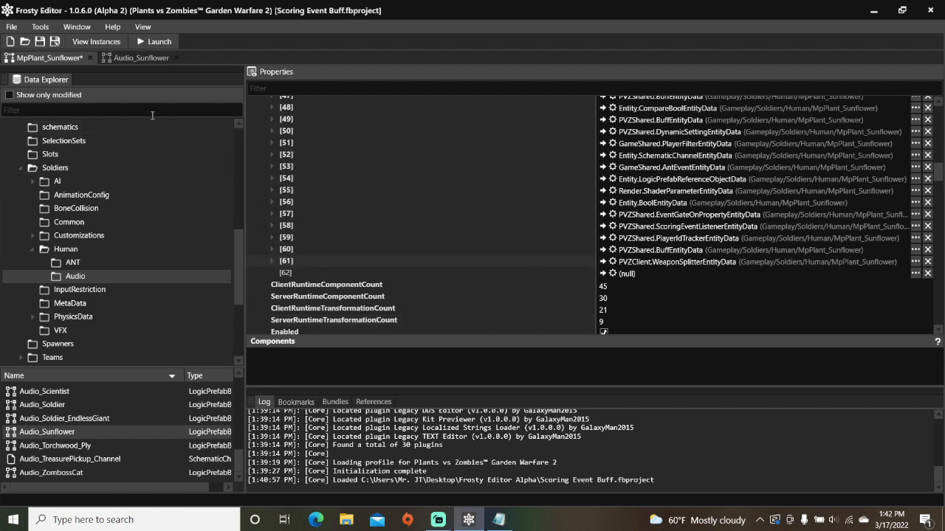
- Take an EventSyncEntityData from GameModeLogic_Rush_InGameLogic to fill component slot 62
type("ingamelogic")
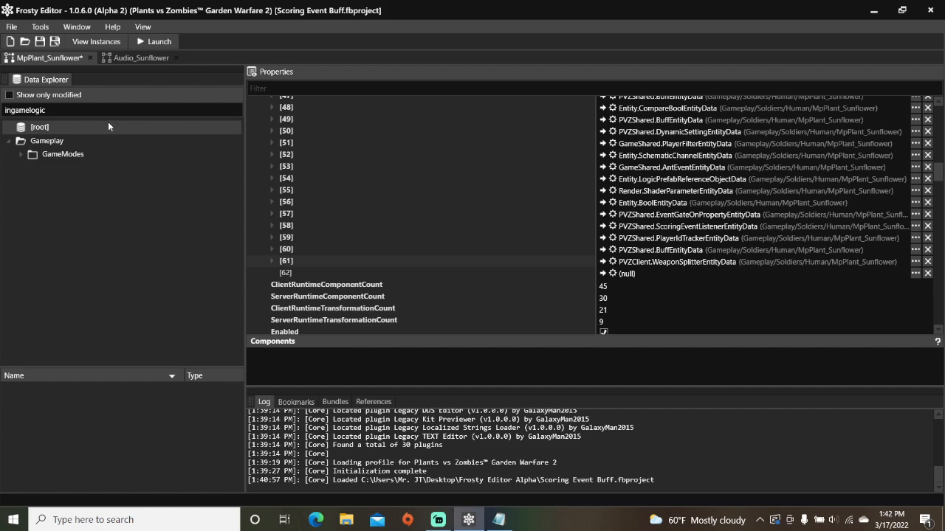
left_click(20, 153)
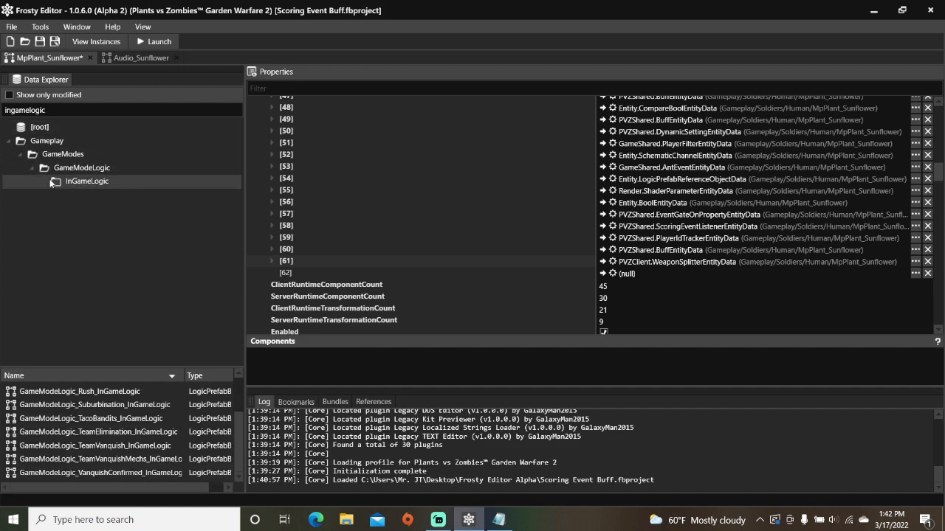
double_click(79, 391)
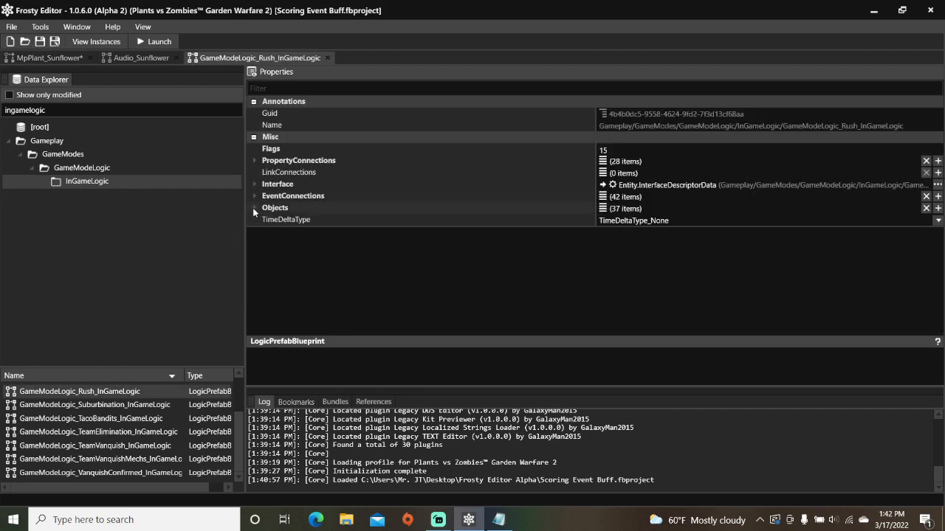
left_click(255, 208)
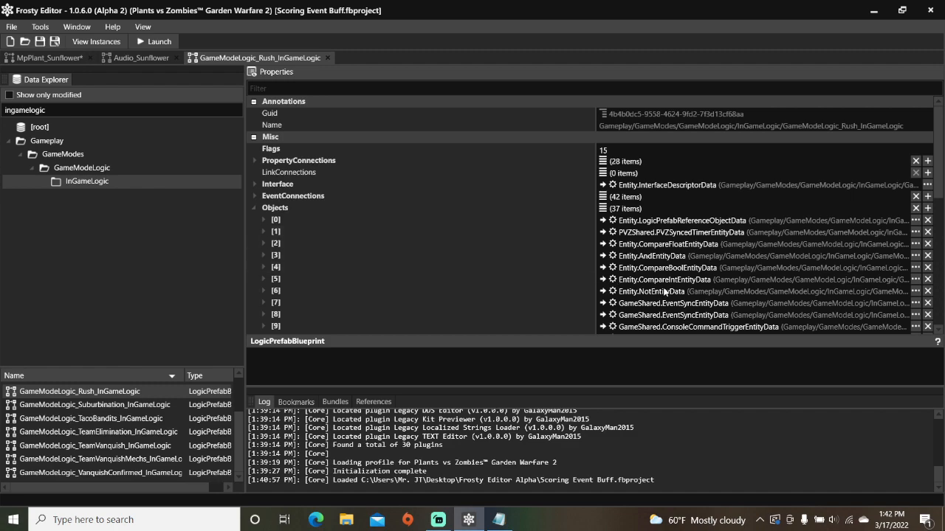
right_click(673, 304)
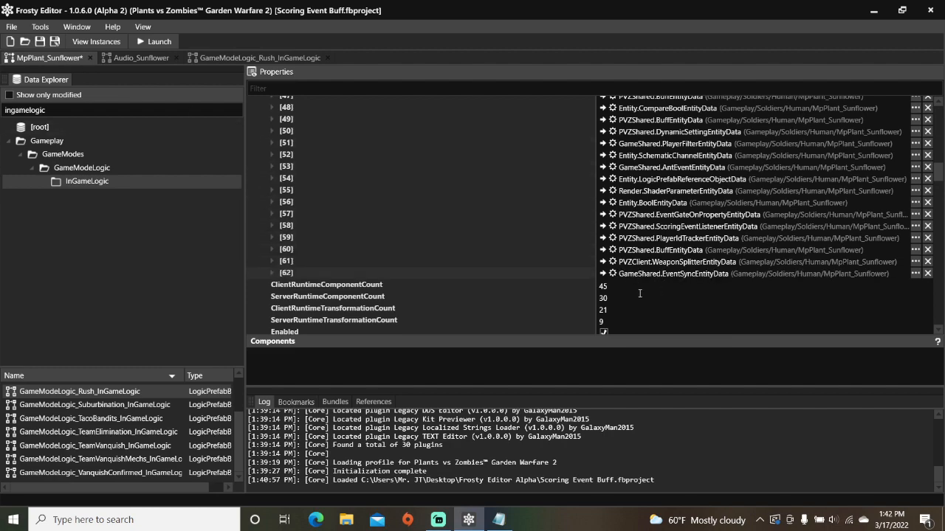
- Clear the WeaponSplitter's Weapons array and add a single new null entry
left_click(272, 261)
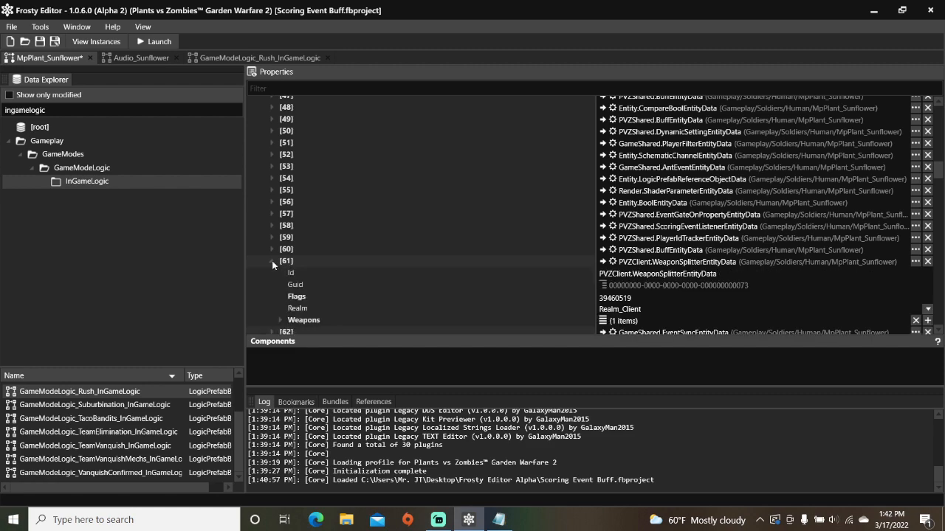
scroll("down", 3)
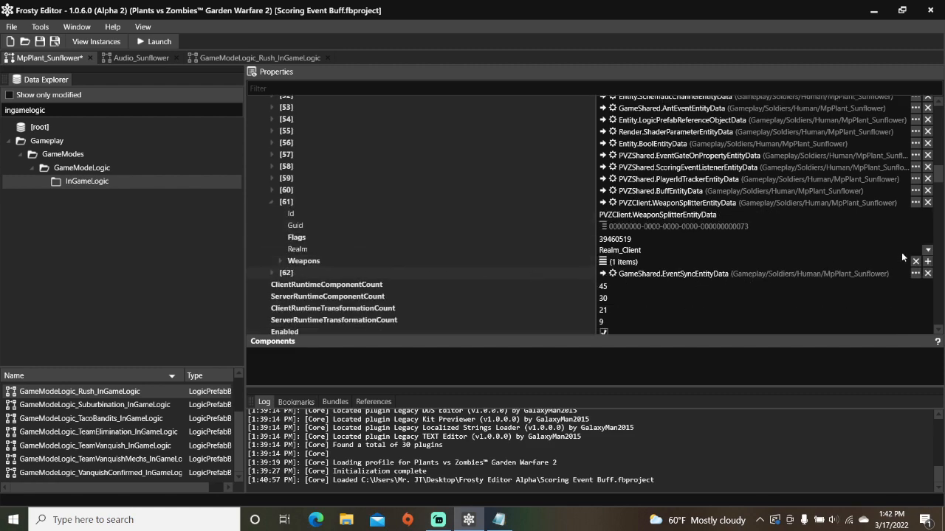
left_click(915, 261)
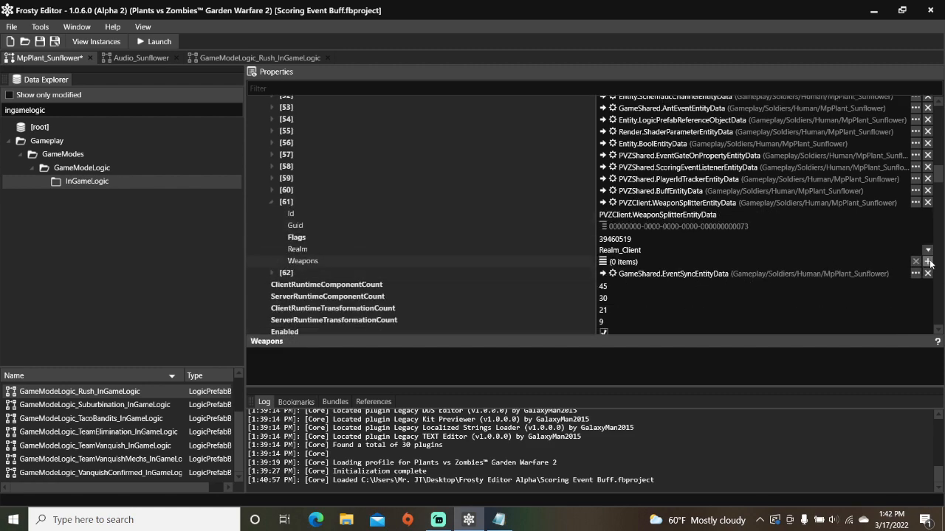
left_click(927, 261)
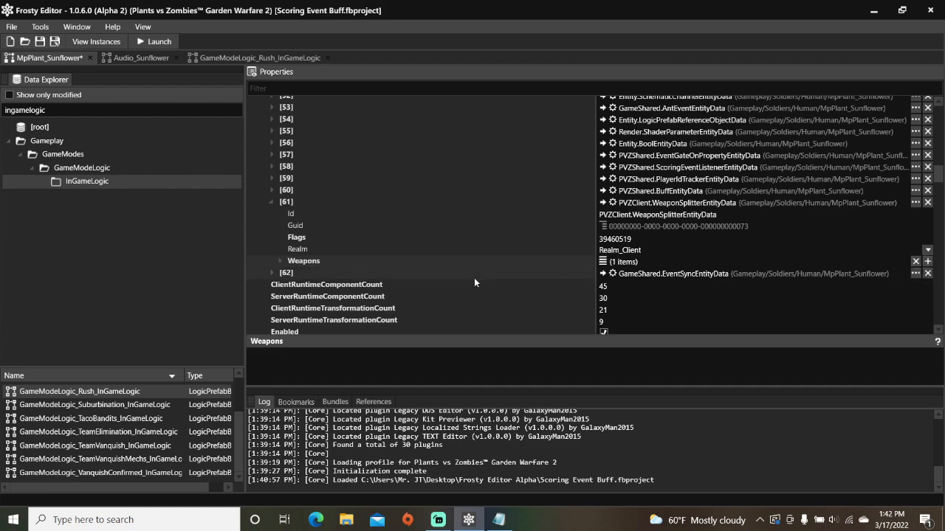
left_click(280, 261)
type("vo_system")
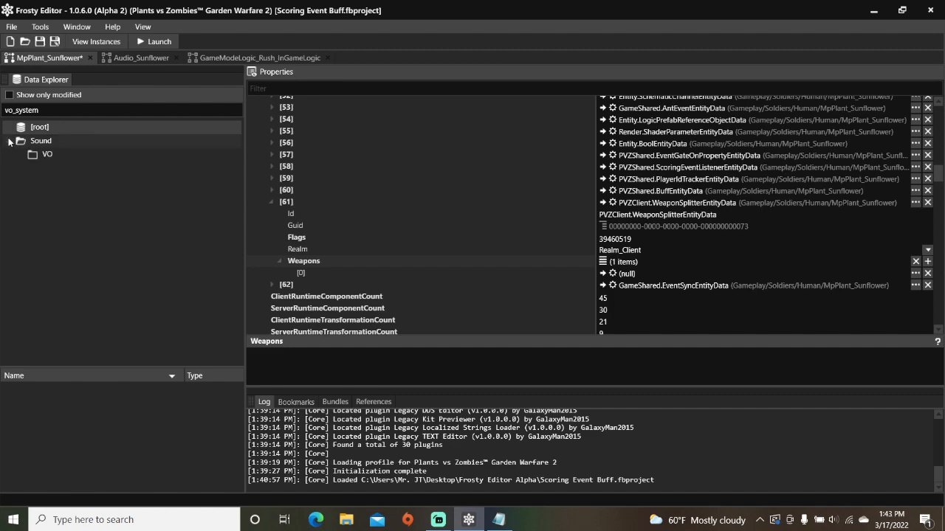
- Assign Sunflower_Electric from Sound/VO/VO_System to the WeaponSplitter's Weapons [0]
left_click(47, 153)
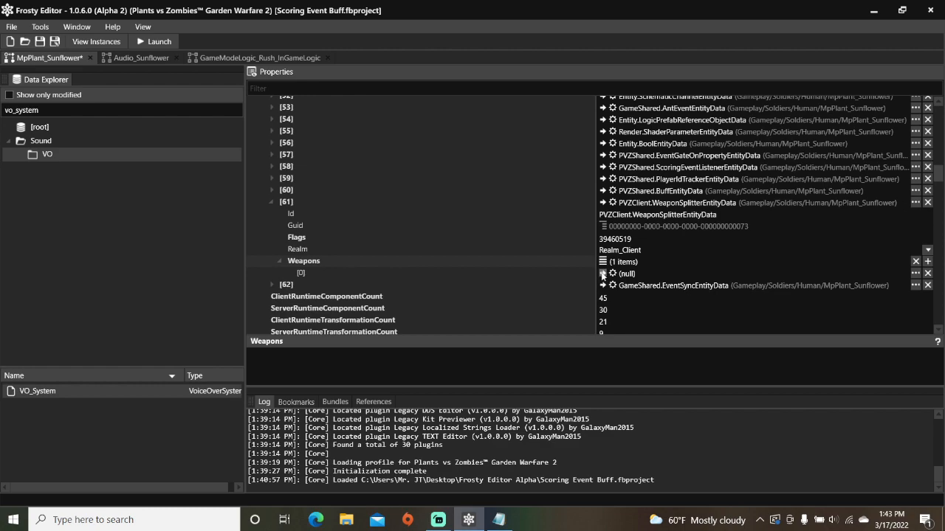
left_click(603, 274)
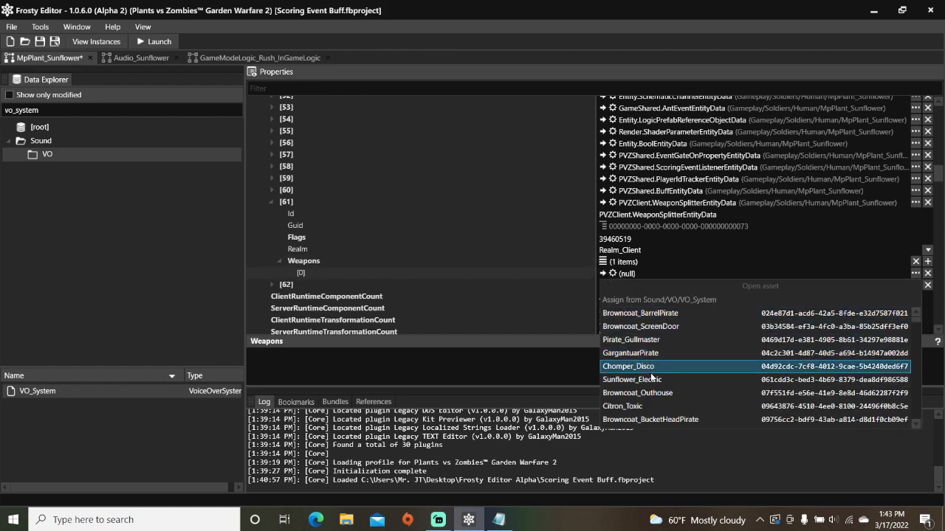
left_click(632, 379)
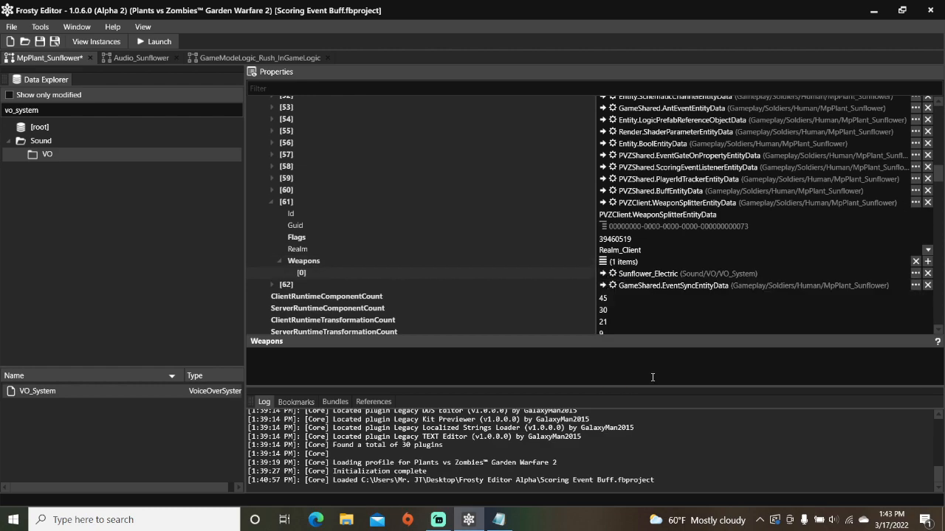
scroll("up", 3)
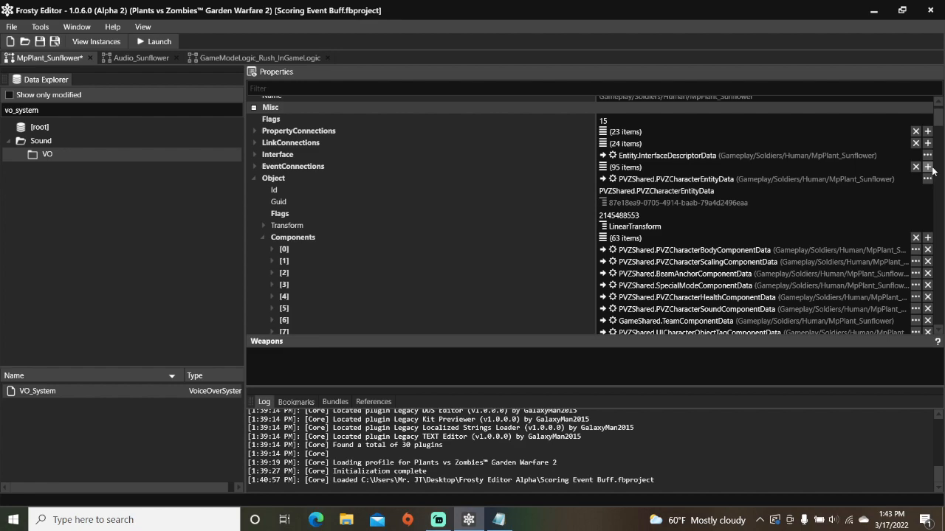
- Add event connection [94] and consult the tutorial notes for its values
left_click(927, 167)
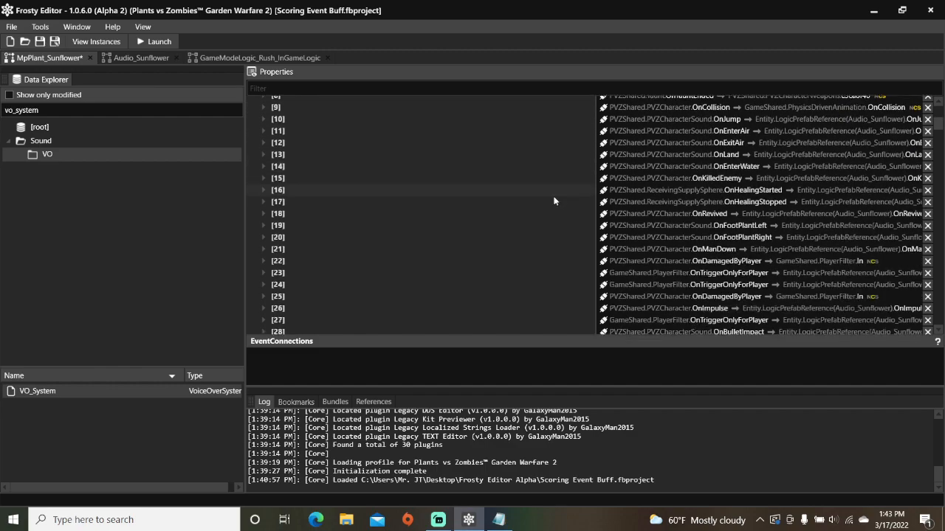
scroll("down", 3)
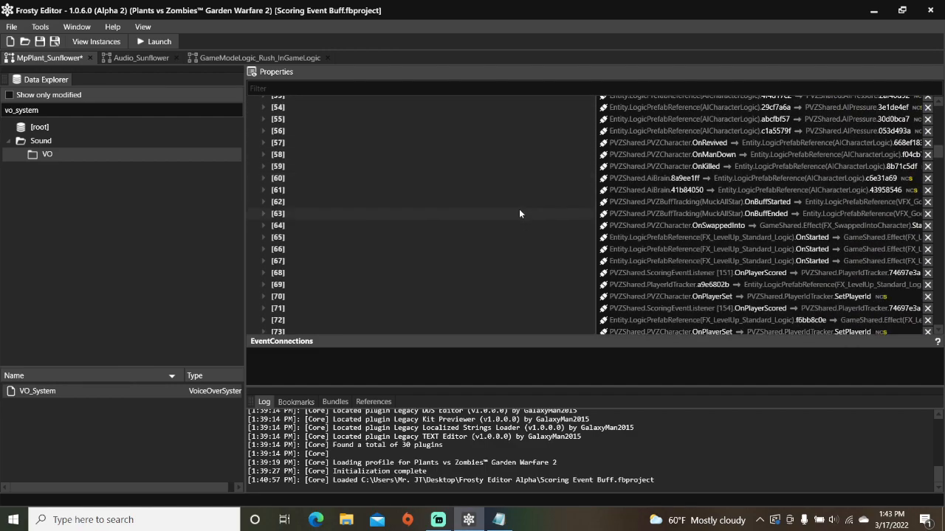
scroll("down", 3)
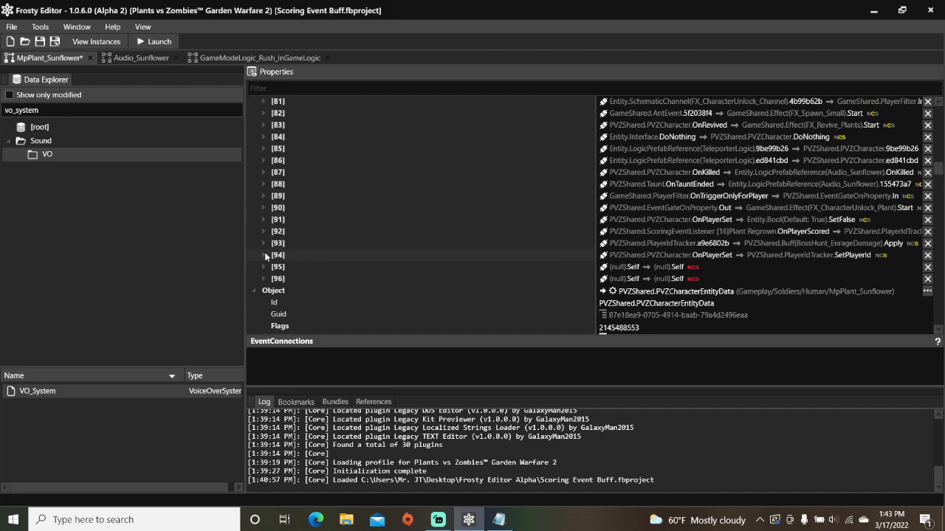
left_click(264, 255)
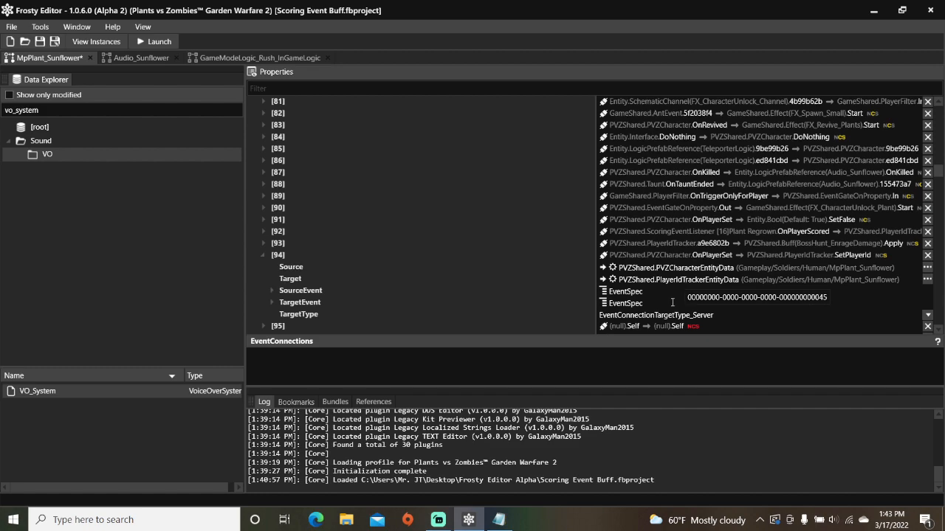
left_click(499, 520)
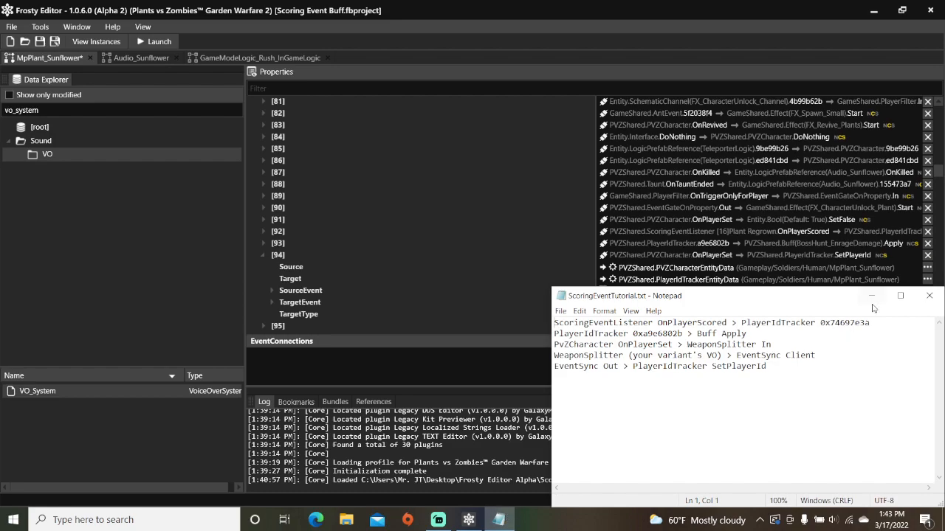
left_click(928, 296)
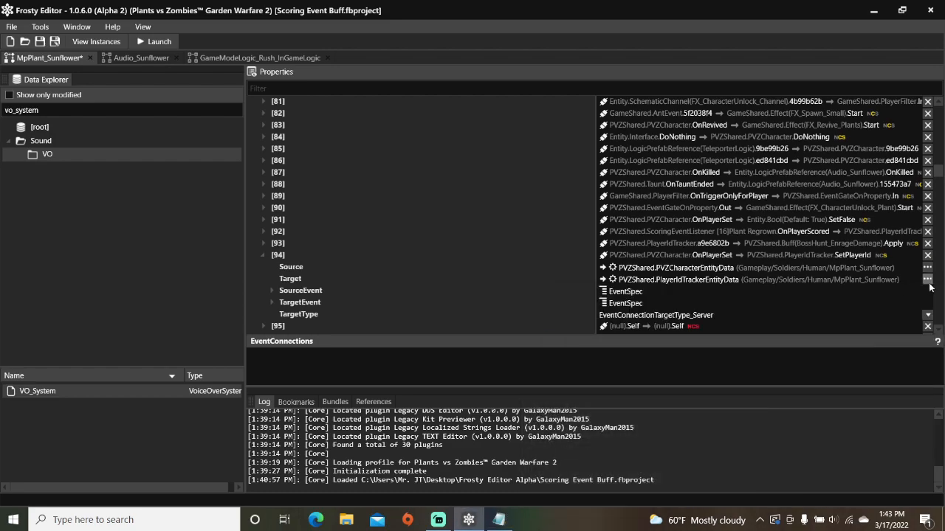
- Target the WeaponSplitter's In event with TargetType Client for connection [94]
left_click(927, 279)
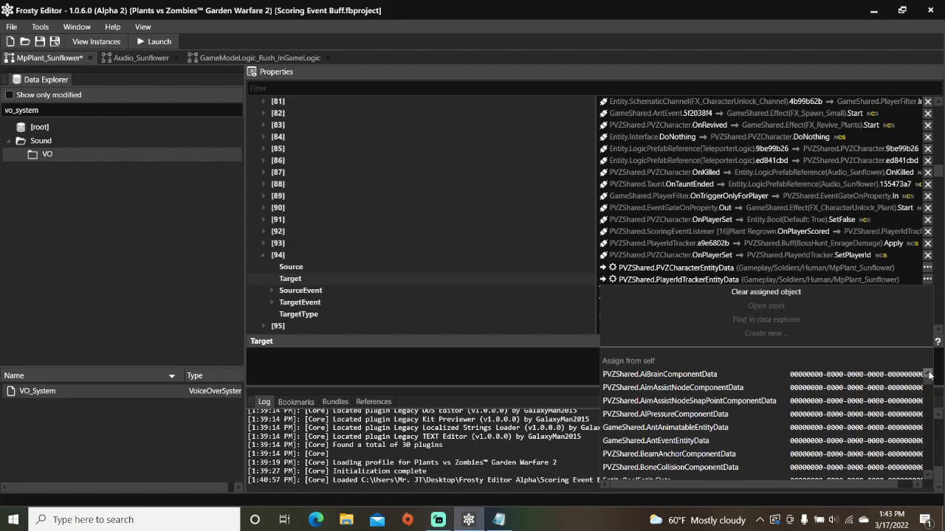
scroll("down", 3)
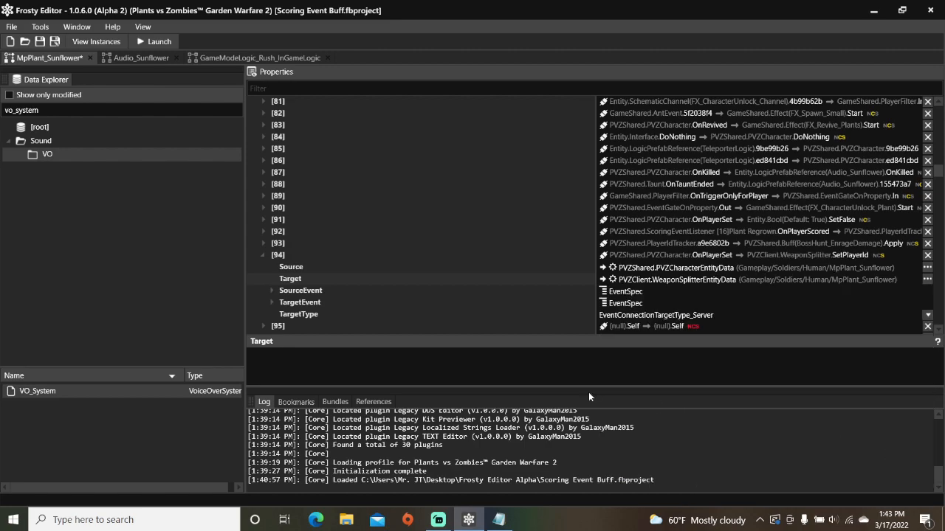
left_click(272, 302)
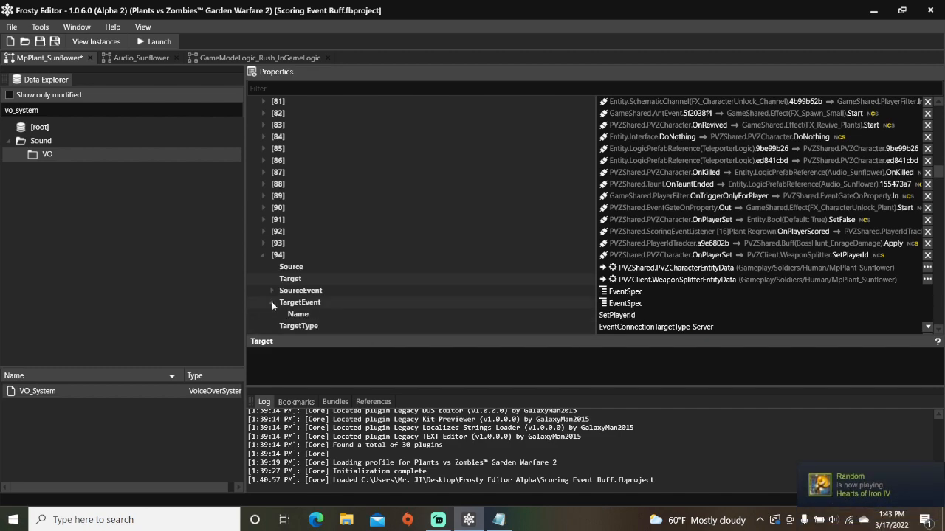
left_click(298, 314)
type("In")
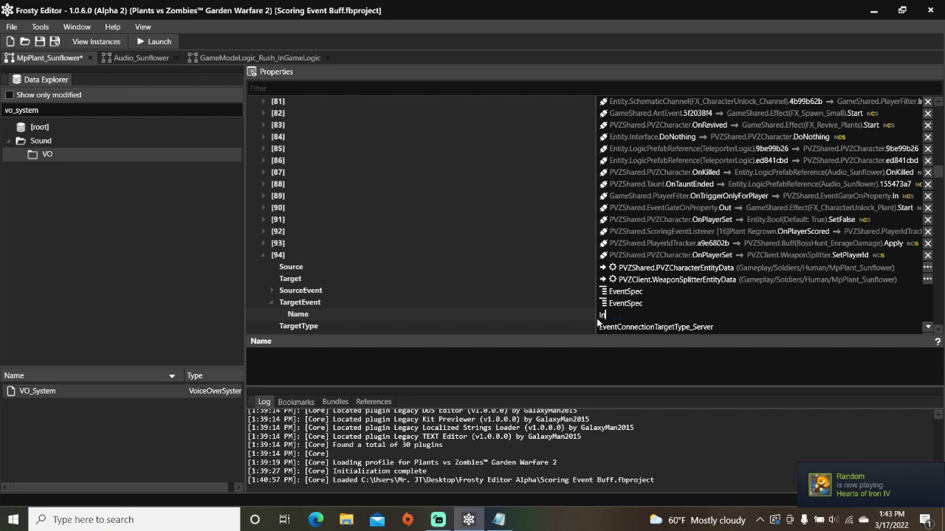
scroll("down", 3)
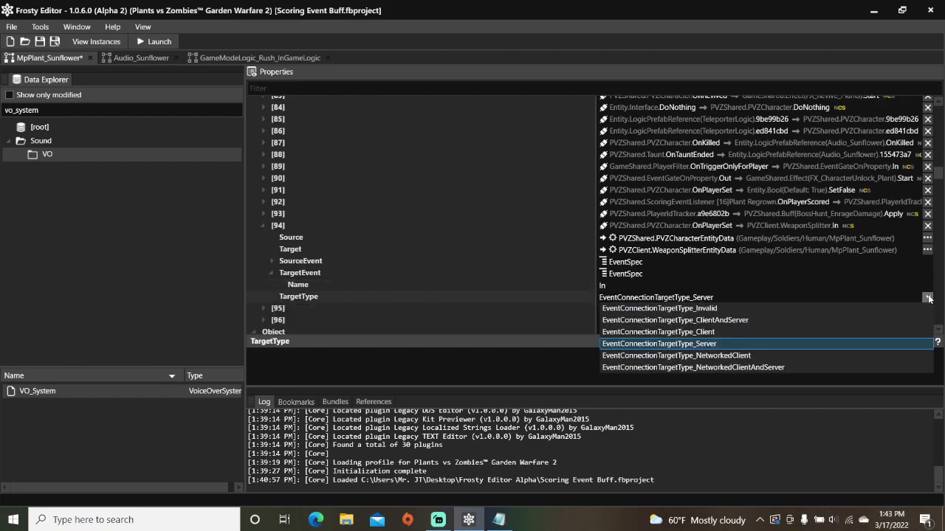
left_click(658, 331)
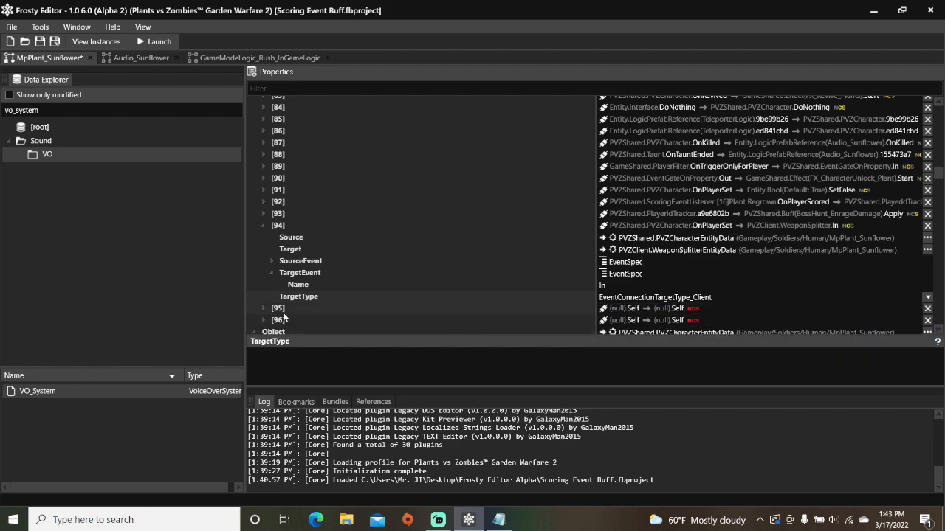
left_click(264, 308)
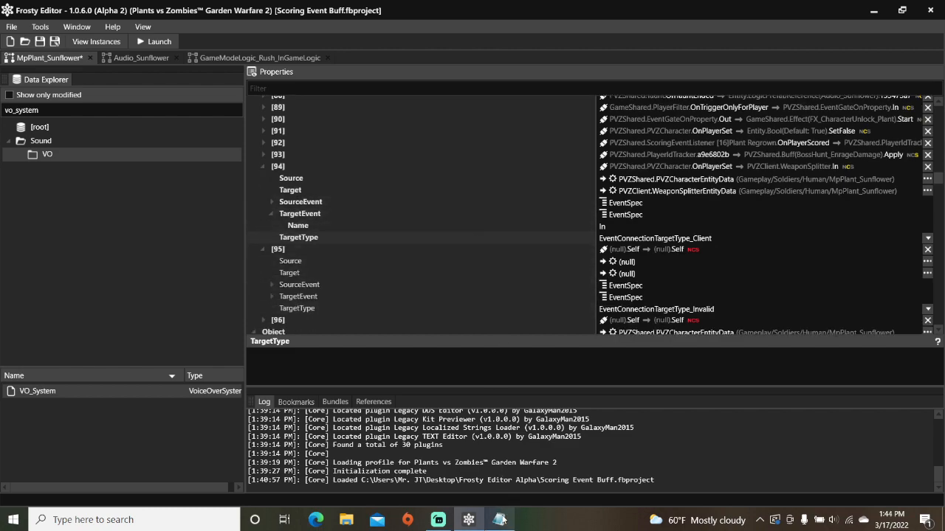
- Set connection [95]'s source to WeaponSplitterEntityData and target to EventSyncEntityData
left_click(500, 520)
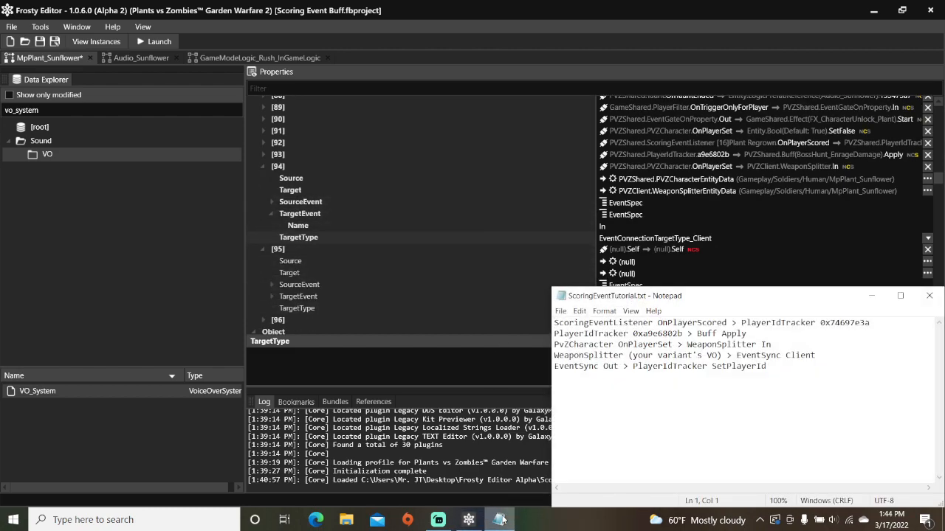
mouse_move(685, 410)
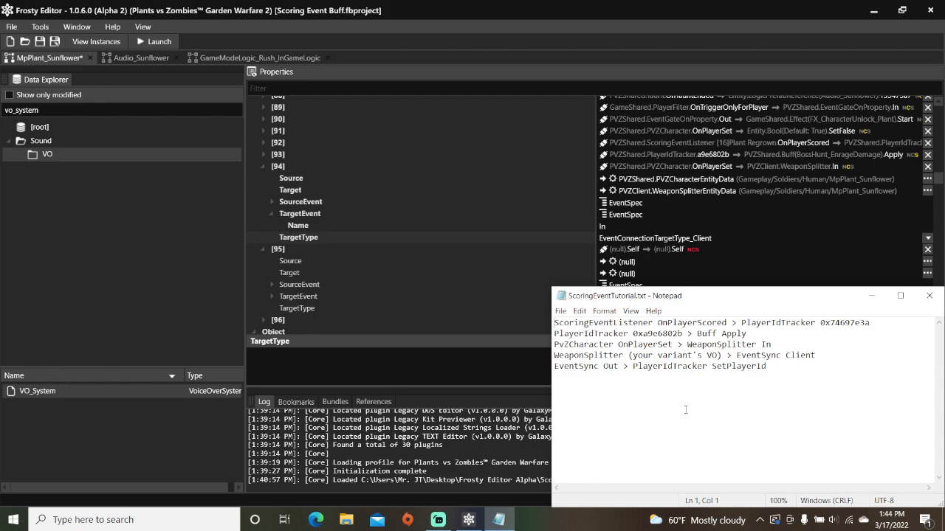
left_click(928, 295)
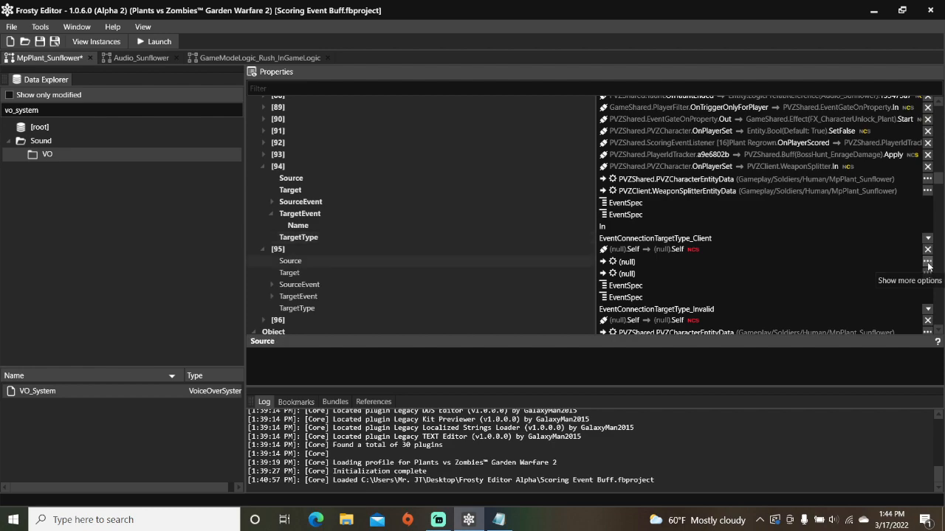
left_click(927, 264)
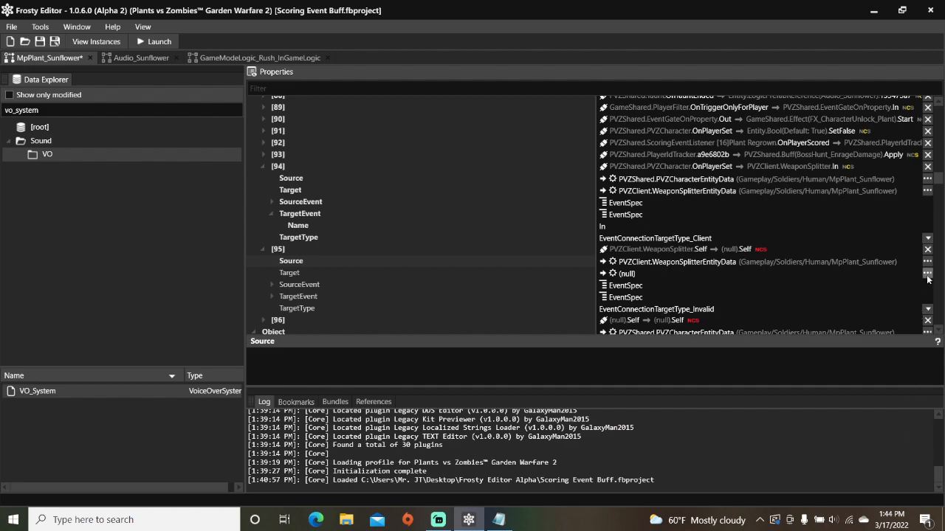
left_click(927, 274)
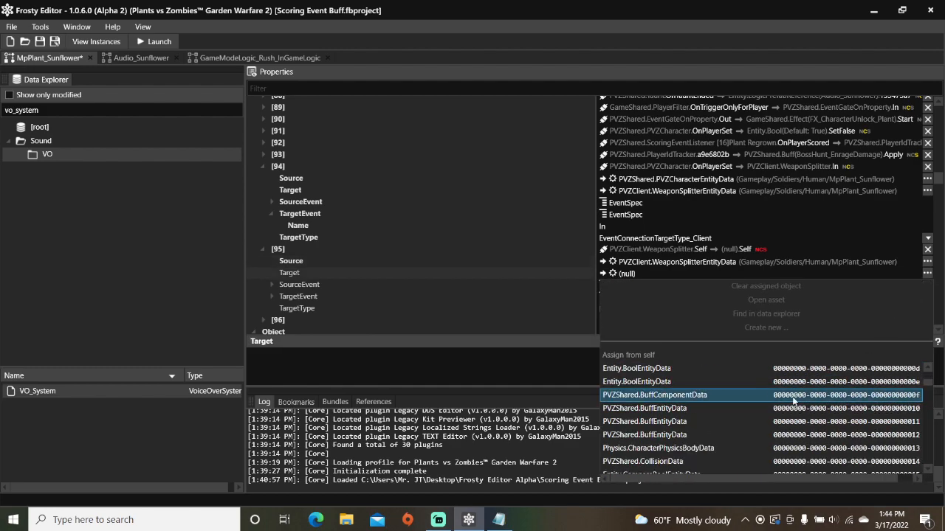
scroll("down", 3)
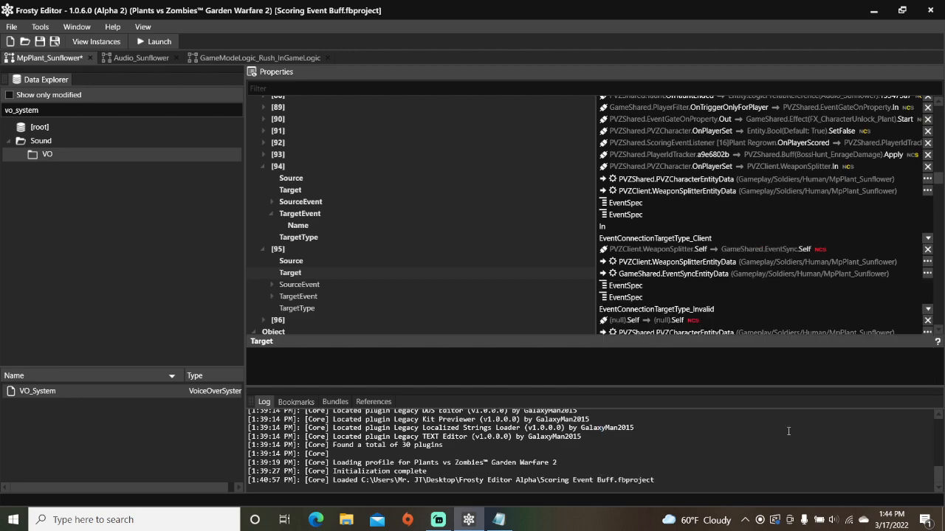
- Name the events Sunflower_Electric and Client and set TargetType to Client
left_click(272, 284)
type("Sunflower")
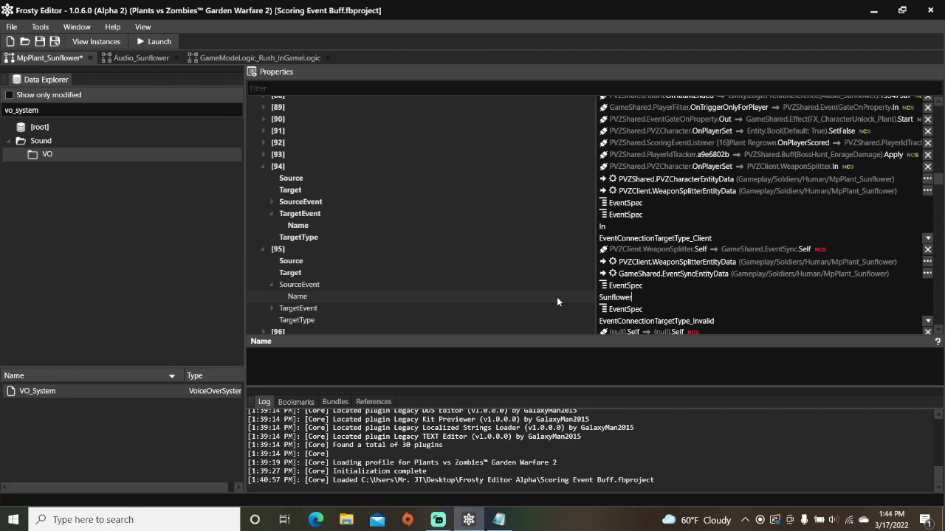
type("_Electric")
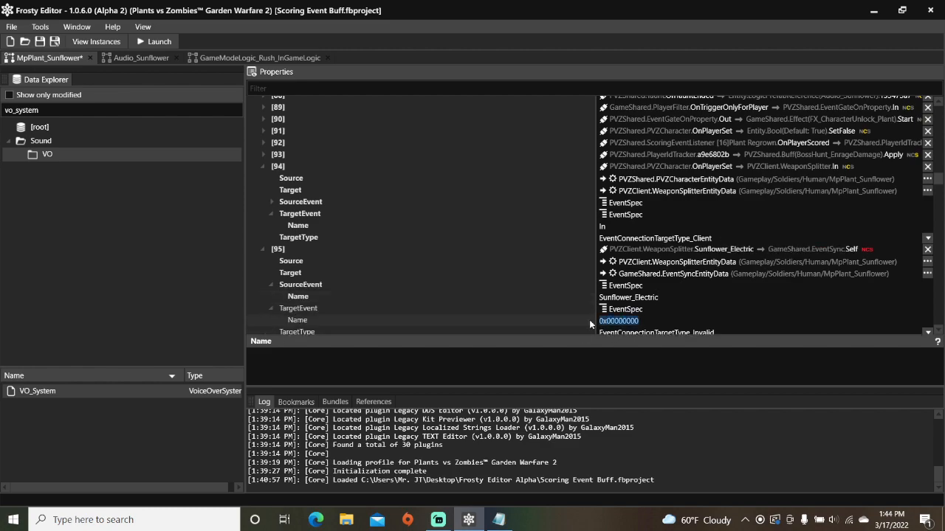
type("CH")
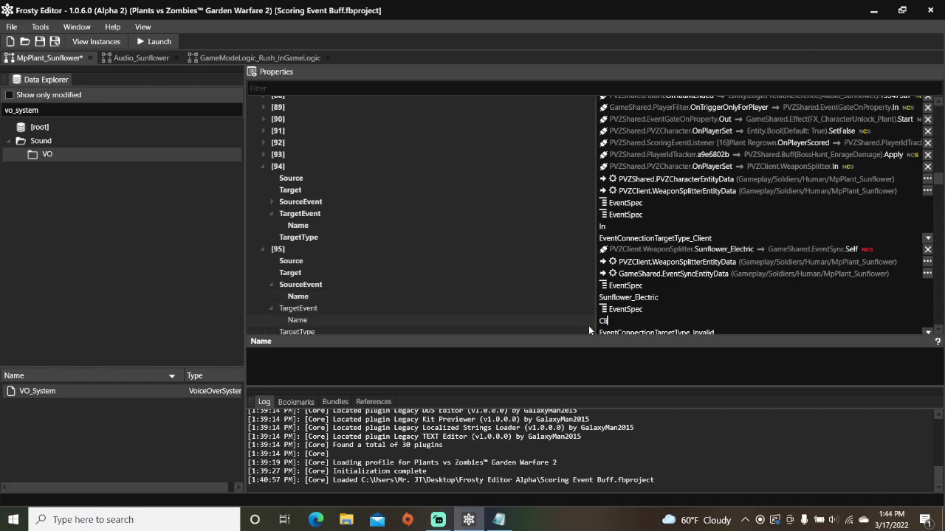
scroll("down", 3)
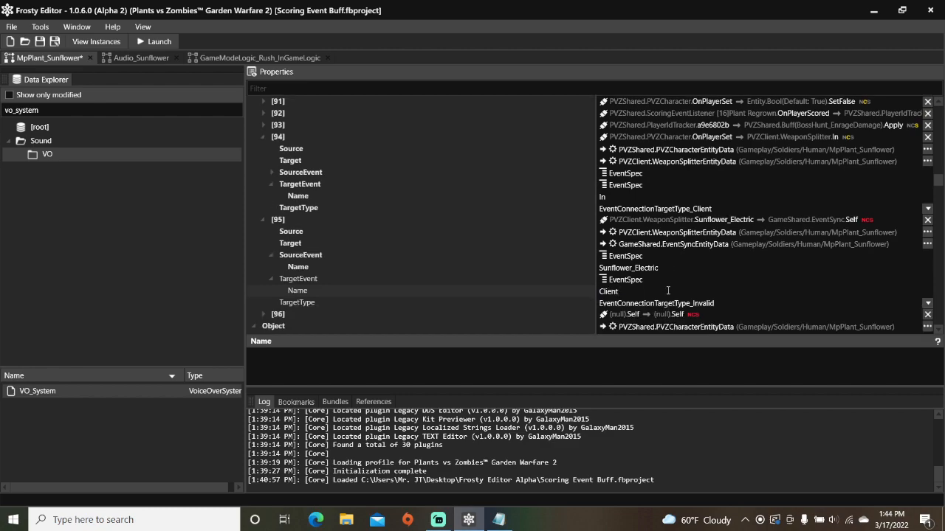
left_click(926, 303)
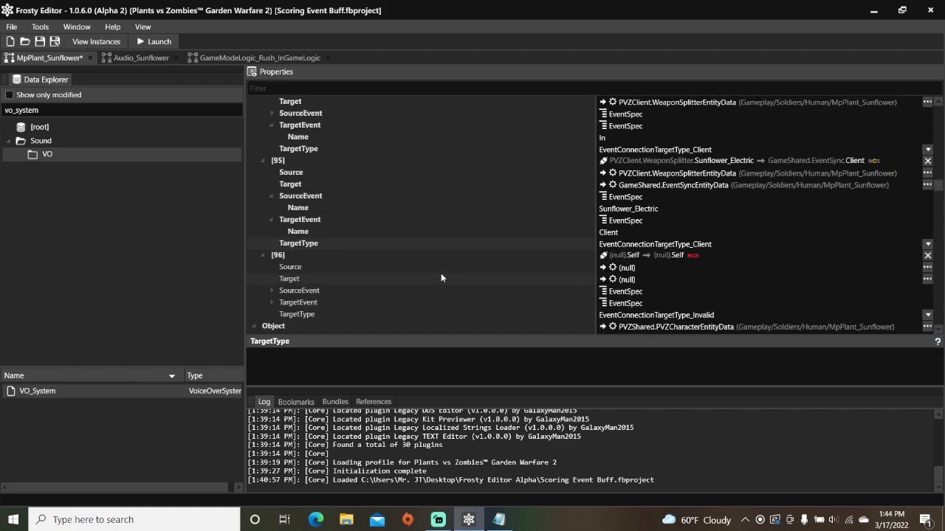
left_click(499, 519)
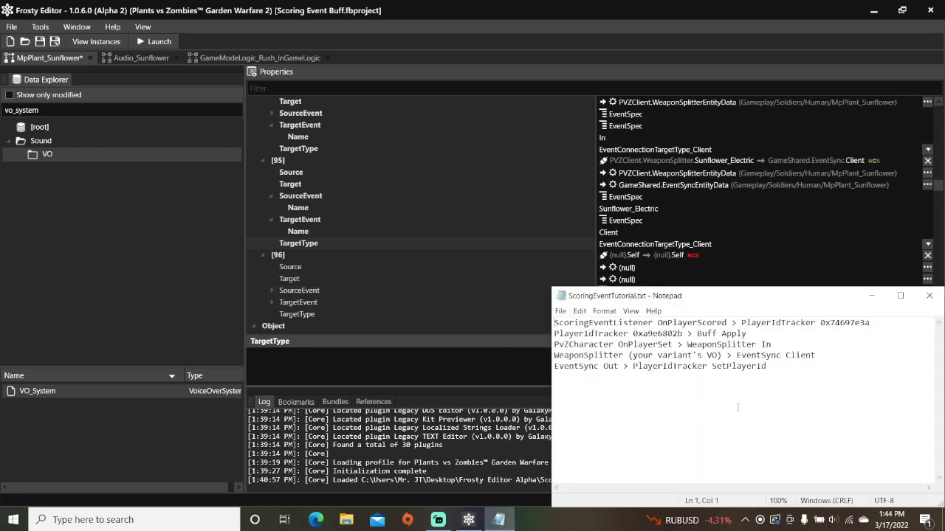
- Copy SetPlayerId from the notes and give connection [96] source EventSync, target PlayerIdTracker
double_click(753, 366)
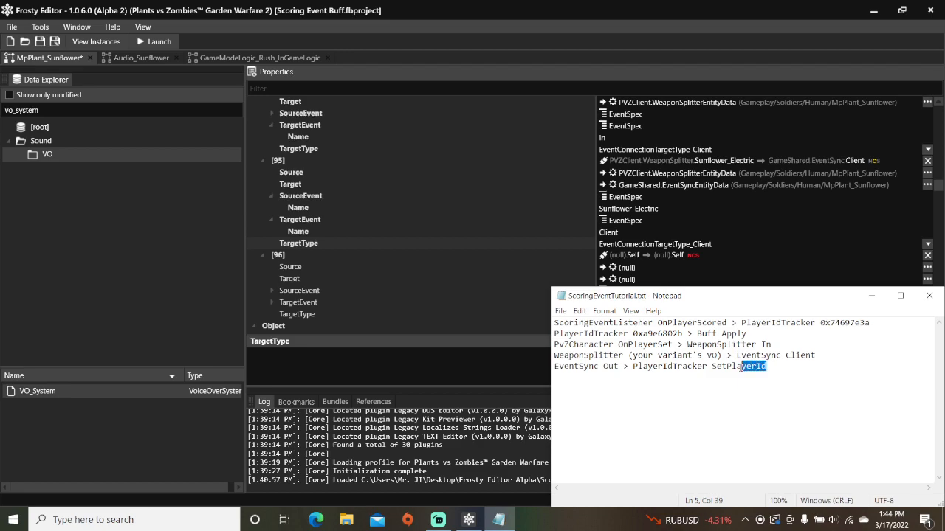
double_click(720, 366)
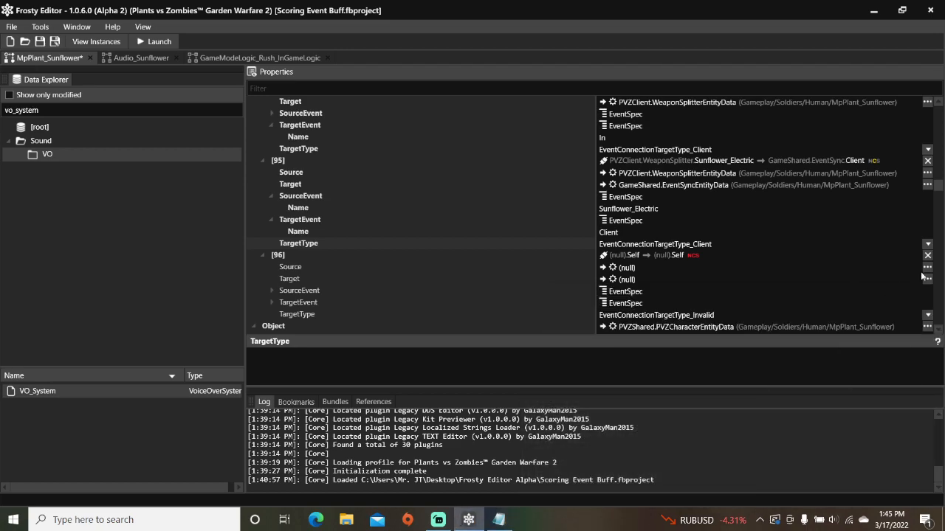
left_click(927, 268)
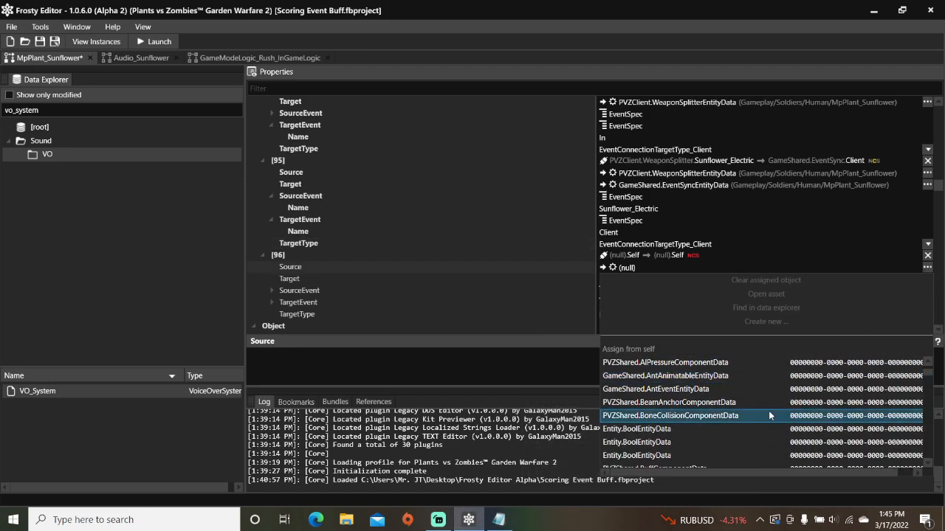
scroll("down", 3)
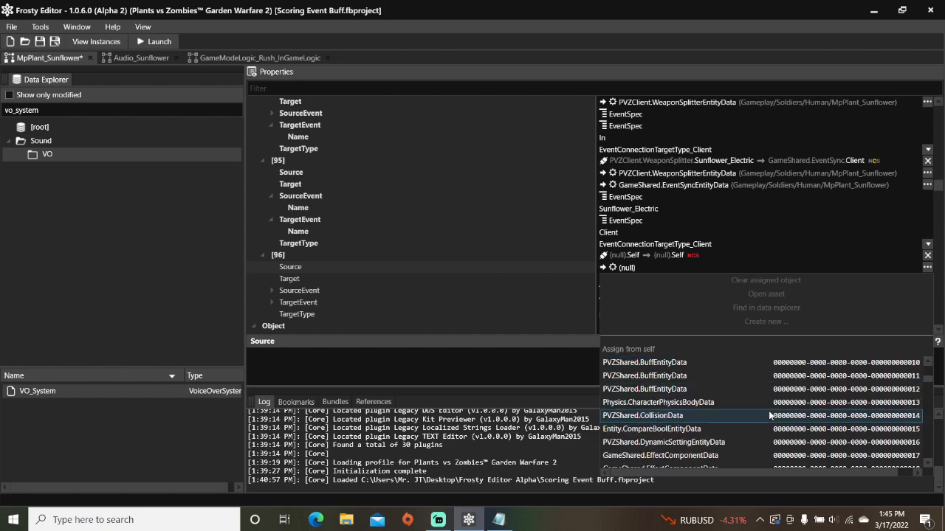
scroll("down", 3)
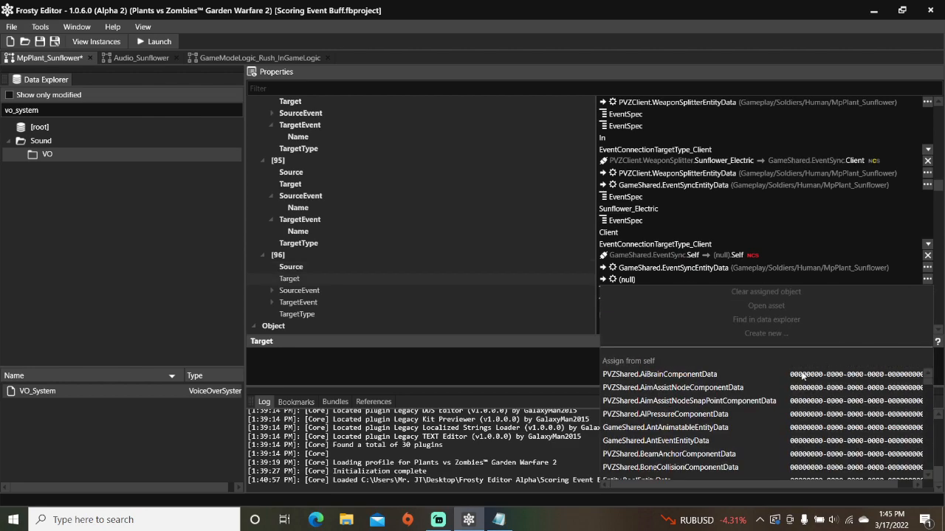
scroll("down", 3)
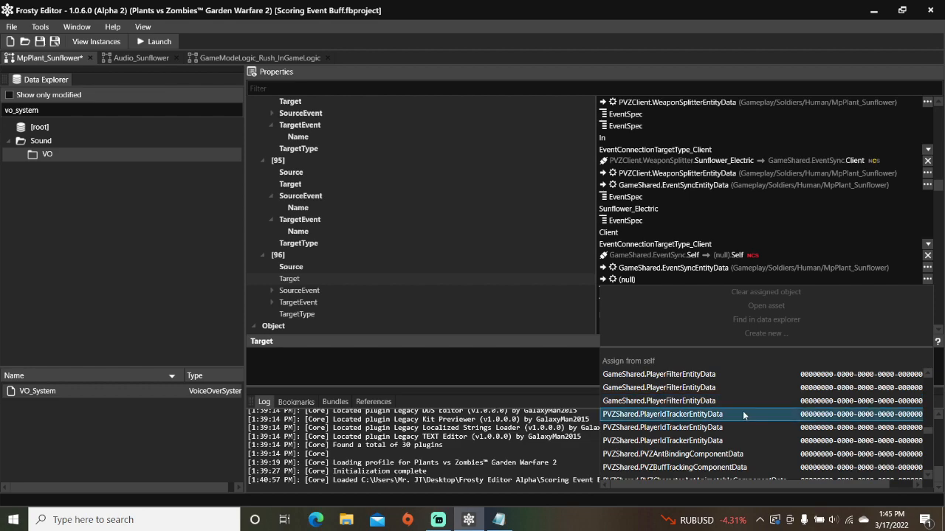
left_click(662, 414)
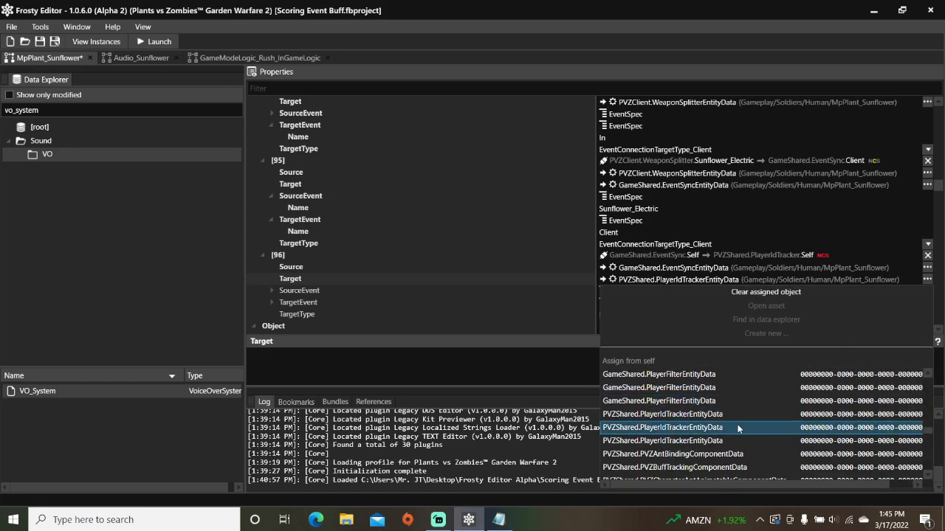
left_click(662, 427)
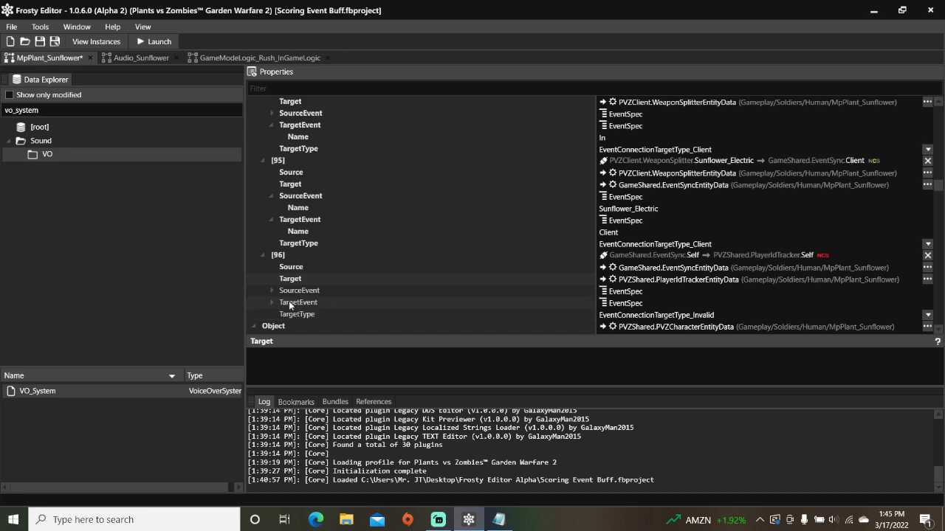
- Set connection [96]'s events to Out and SetPlayerId with TargetType Server
left_click(272, 290)
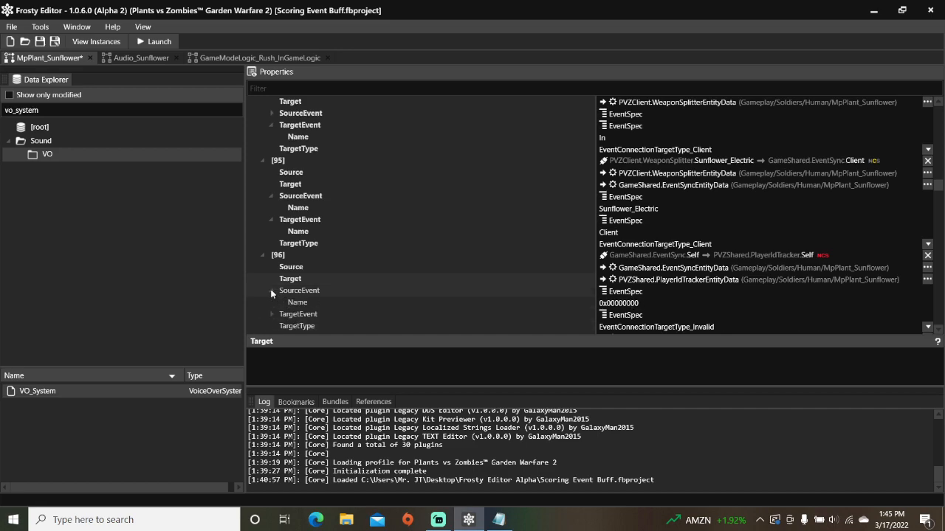
left_click(297, 302)
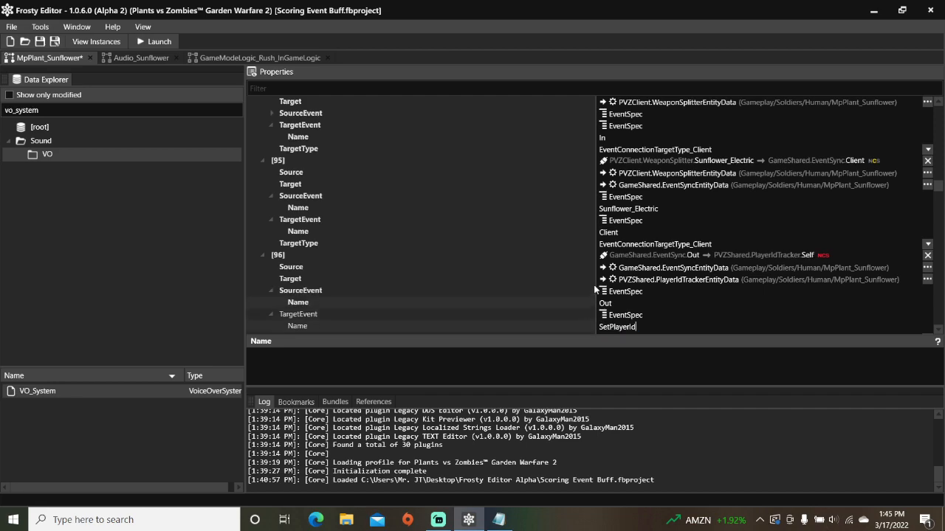
scroll("down", 3)
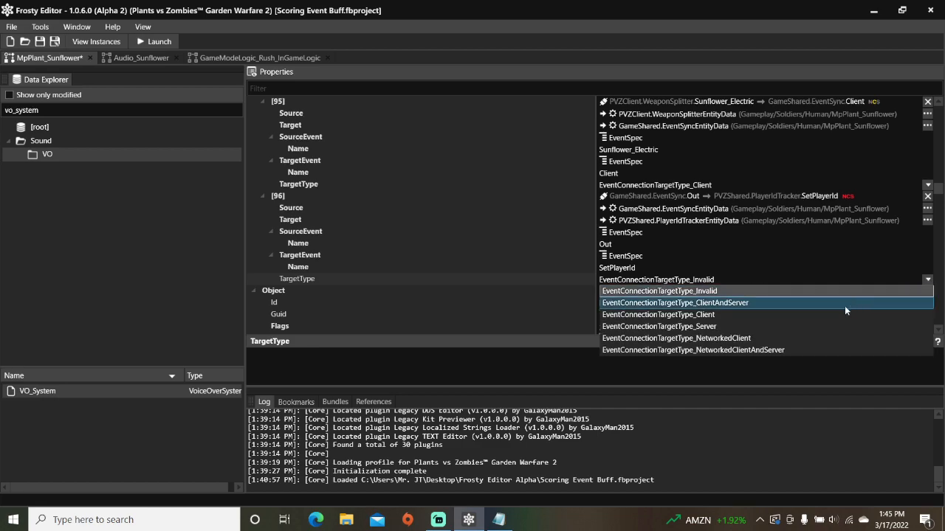
left_click(657, 326)
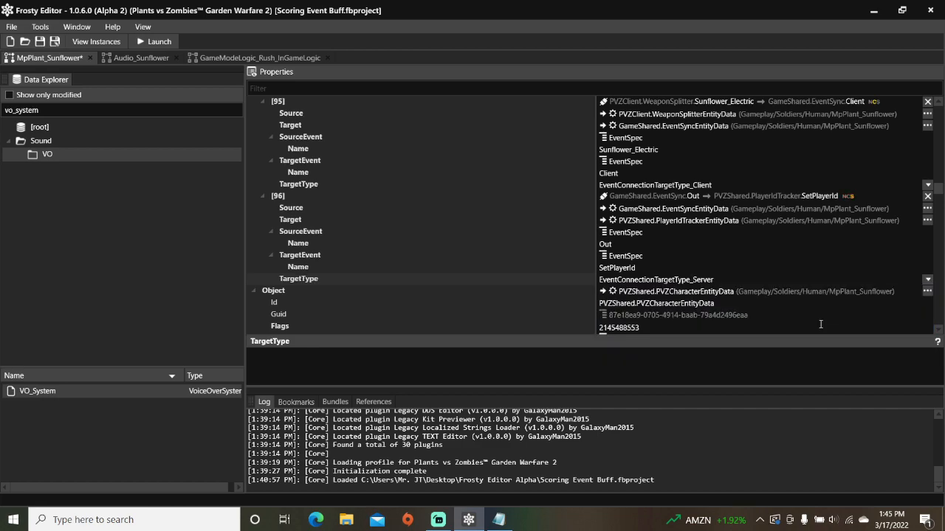
- Save the Scoring Event Buff project and launch the game with mods applied
key("ctrl+s")
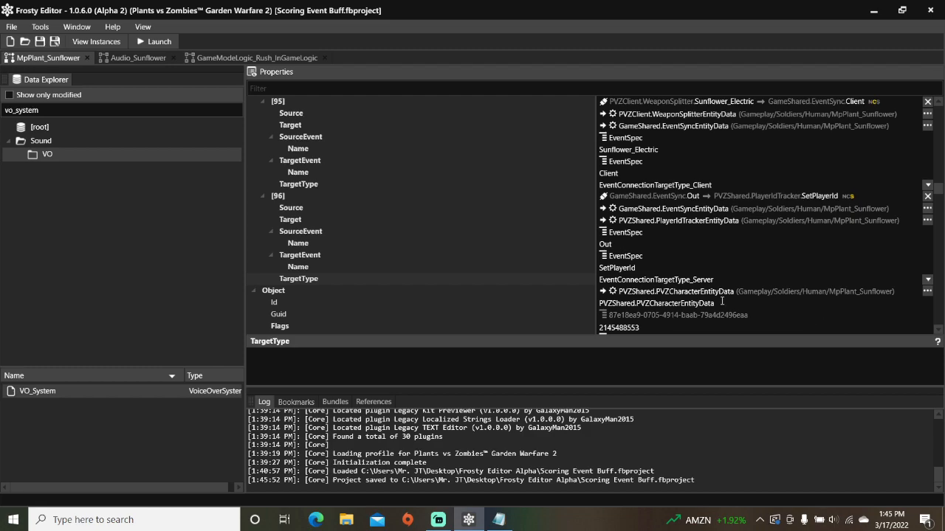
left_click(154, 42)
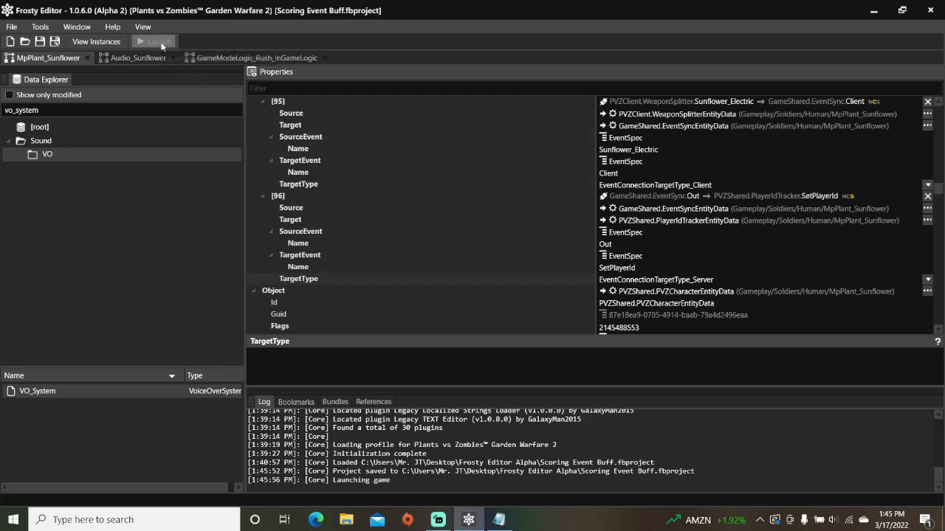
left_click(154, 41)
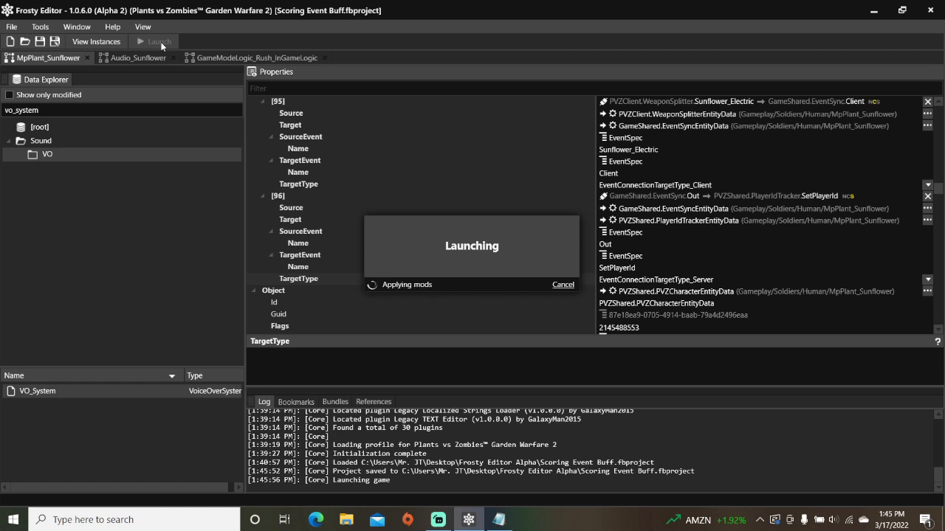